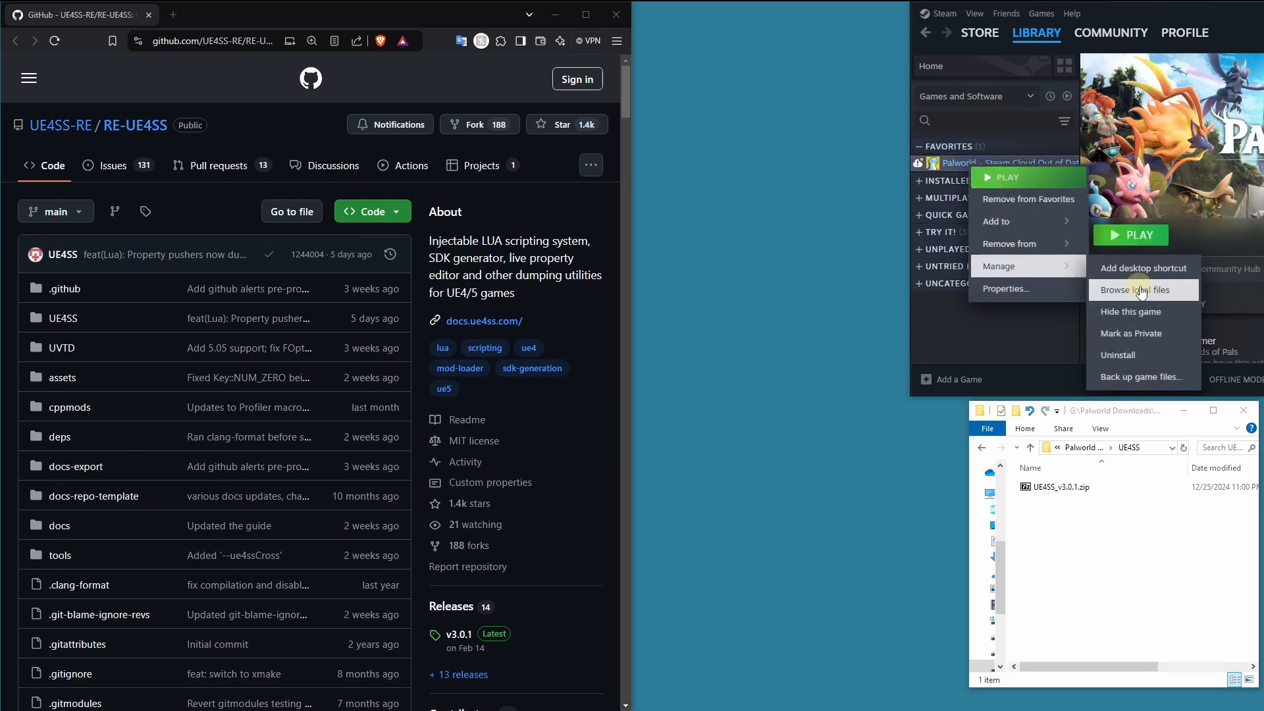
Browse Palworld's local files to Pal\Binaries\Win64, open UE4SS_v3.0.1.zip and set bUseUObjectArrayCache to false.
left_click(1132, 290)
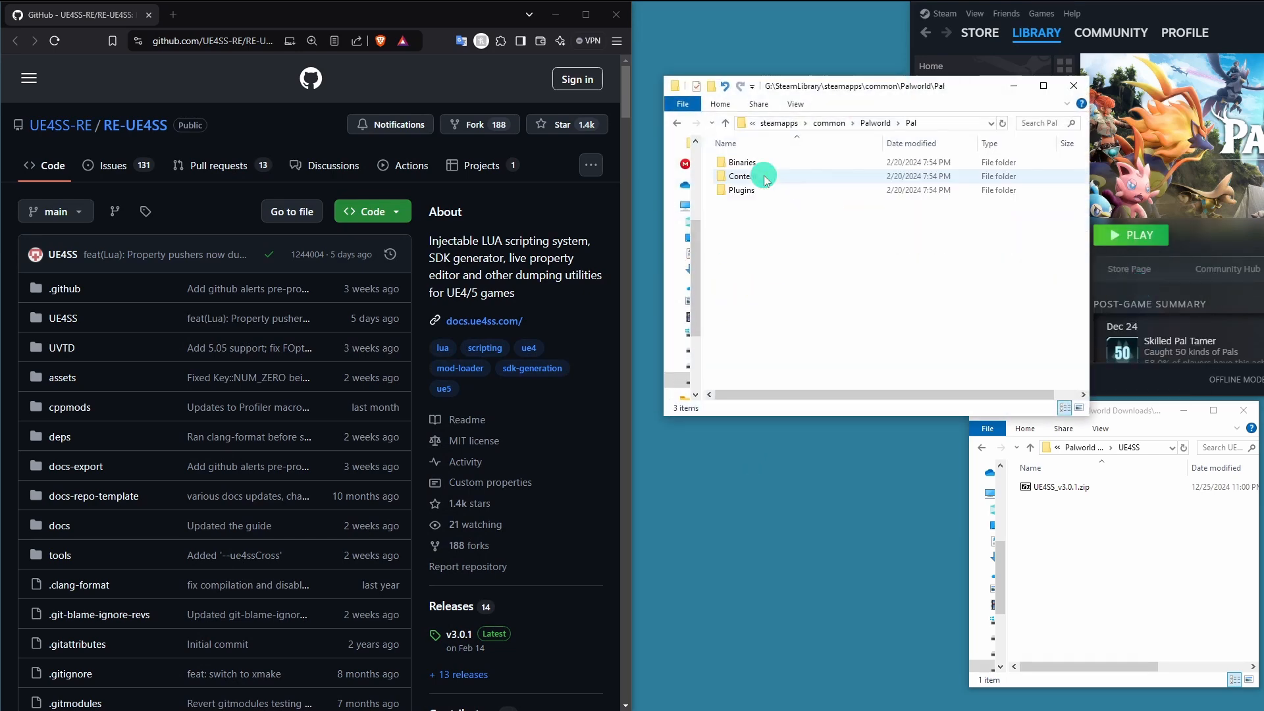
double_click(742, 162)
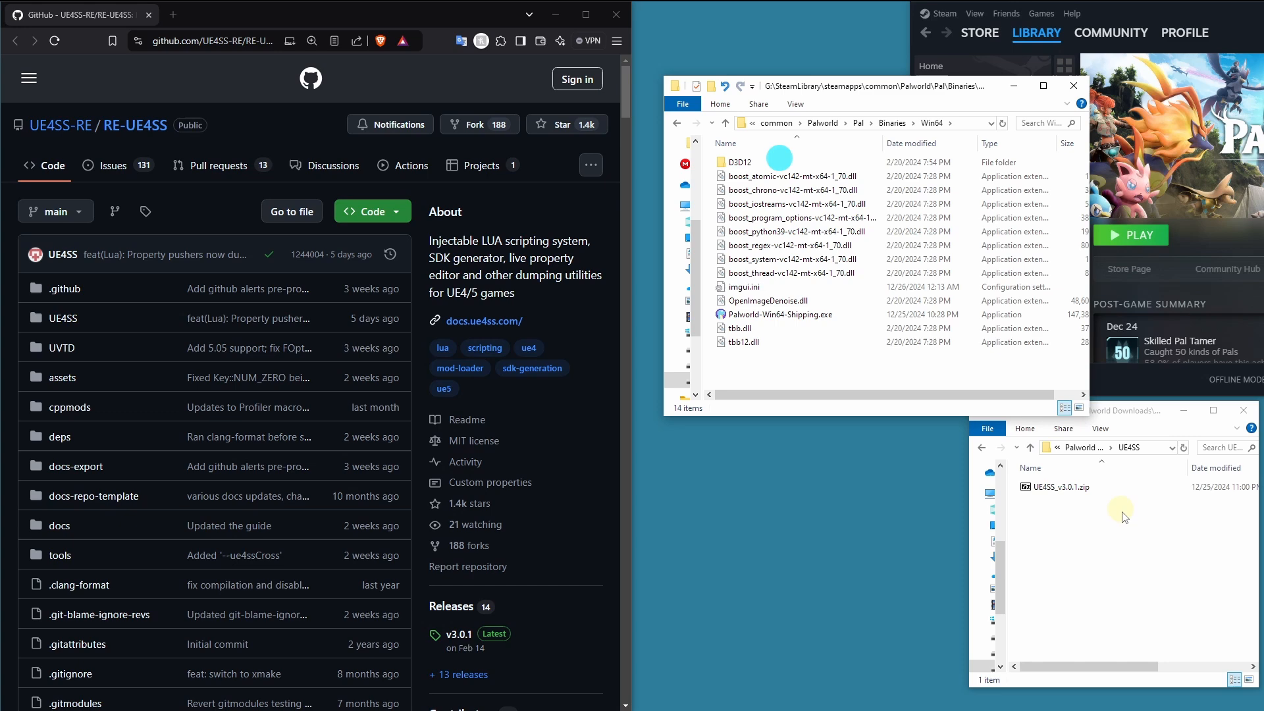
double_click(1055, 486)
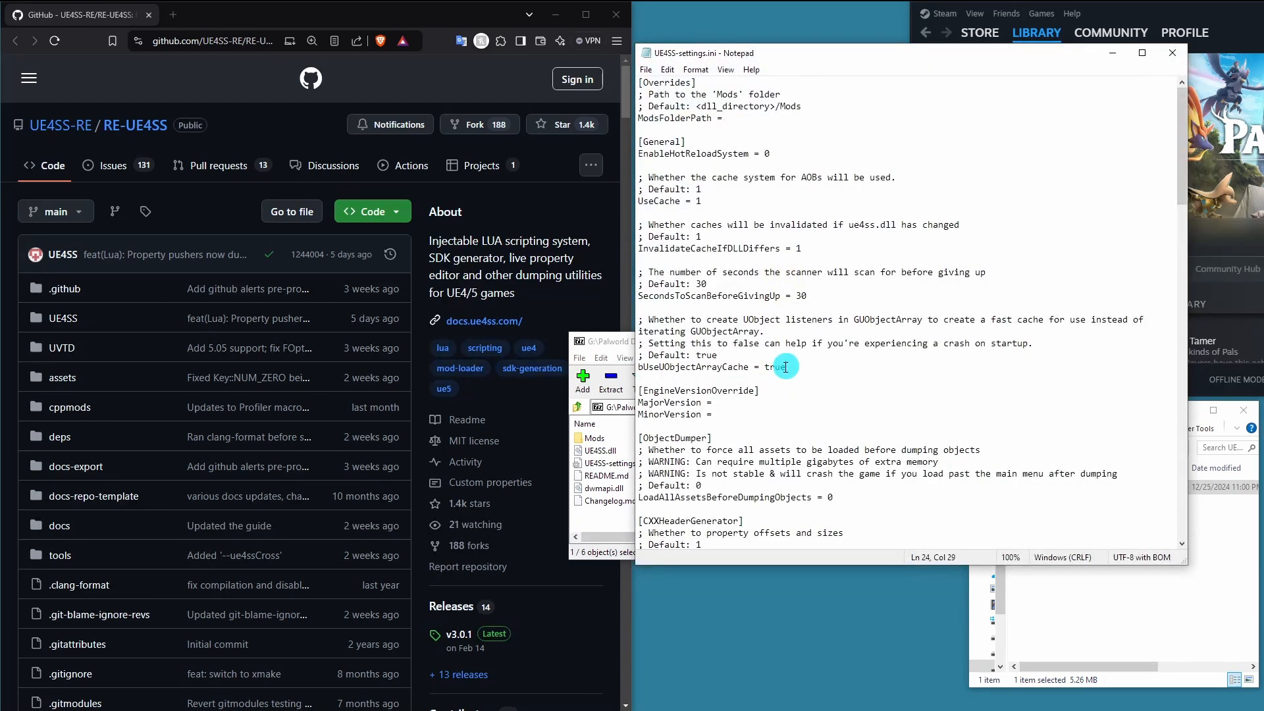
type("false")
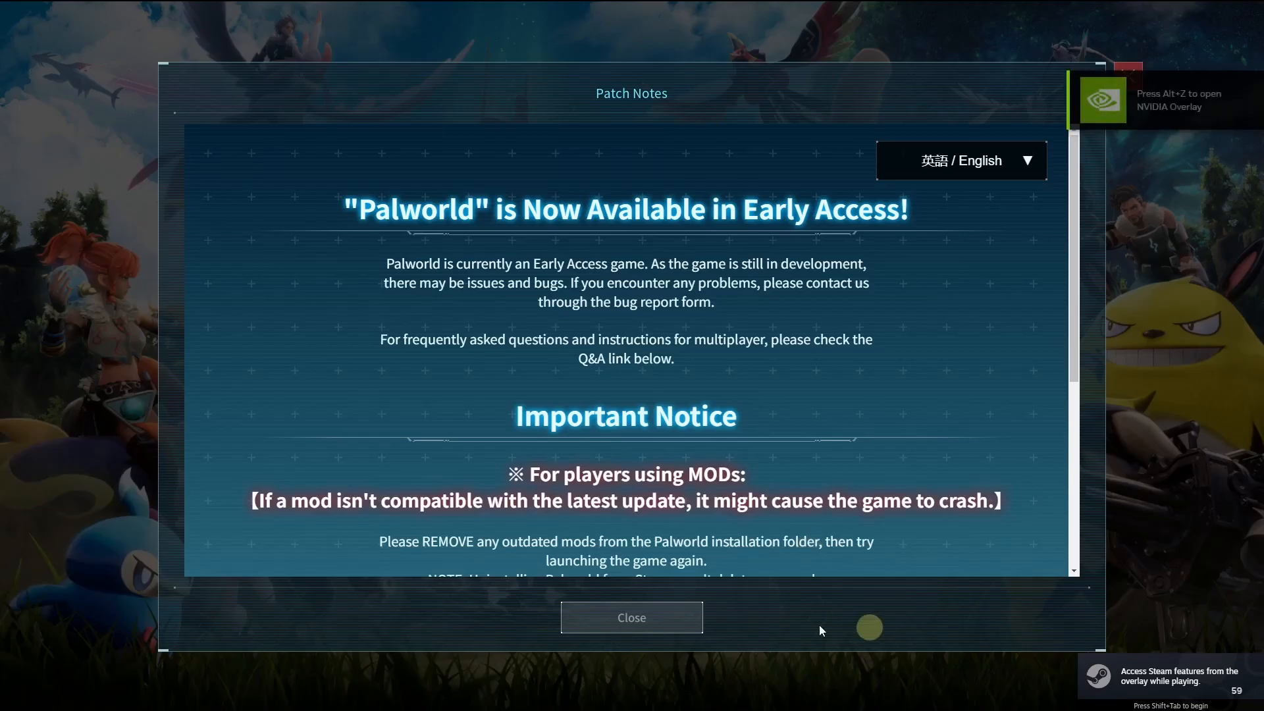
Close the Patch Notes and confirm Quit Game to return to the desktop.
left_click(632, 618)
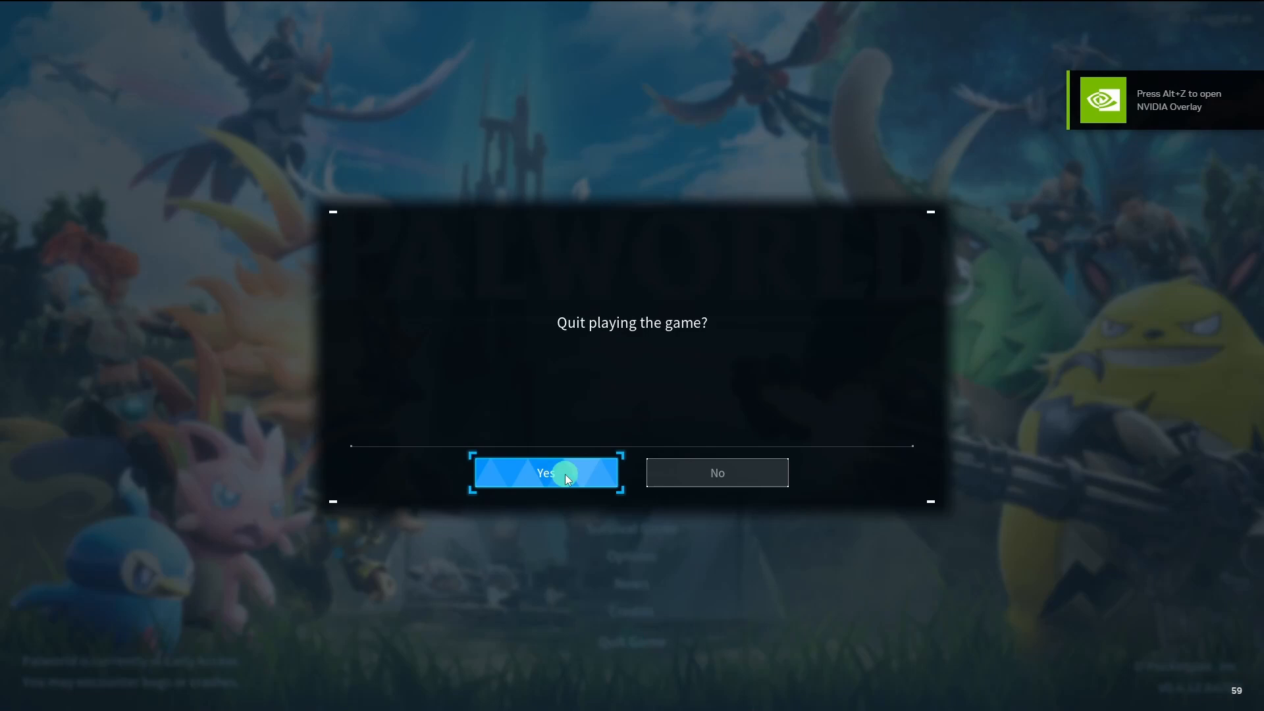
left_click(545, 473)
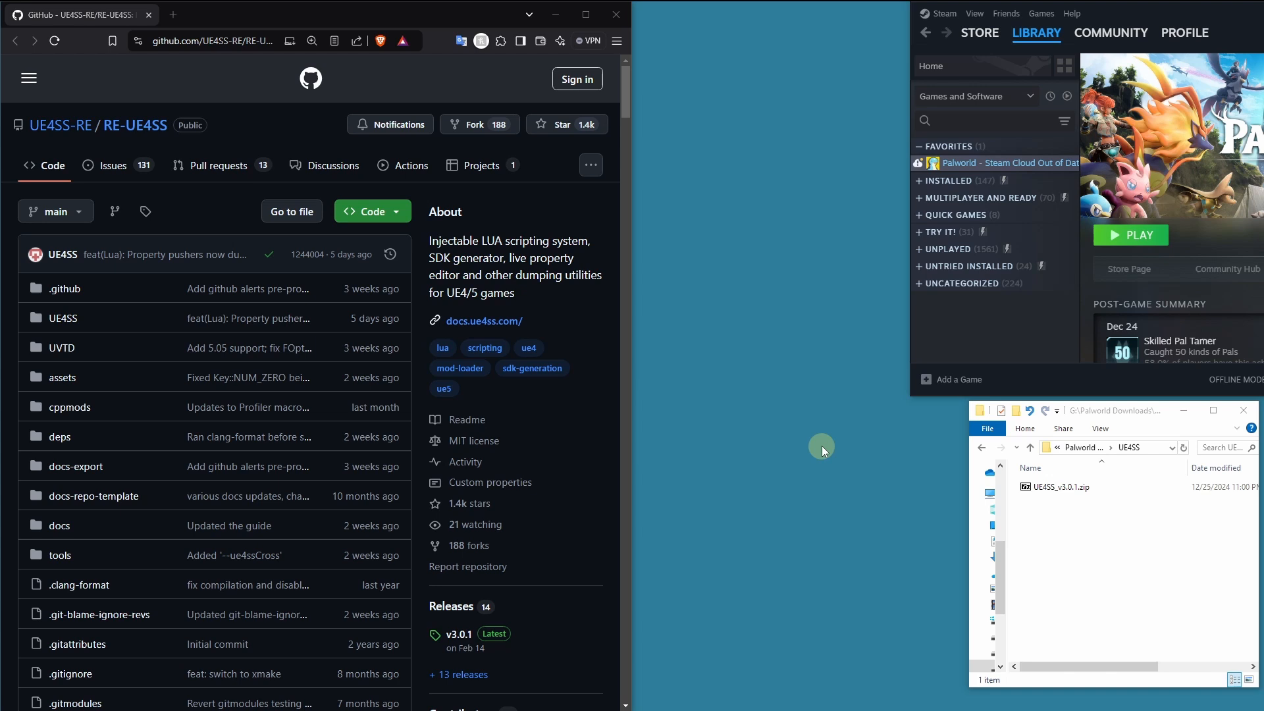
left_click(1060, 487)
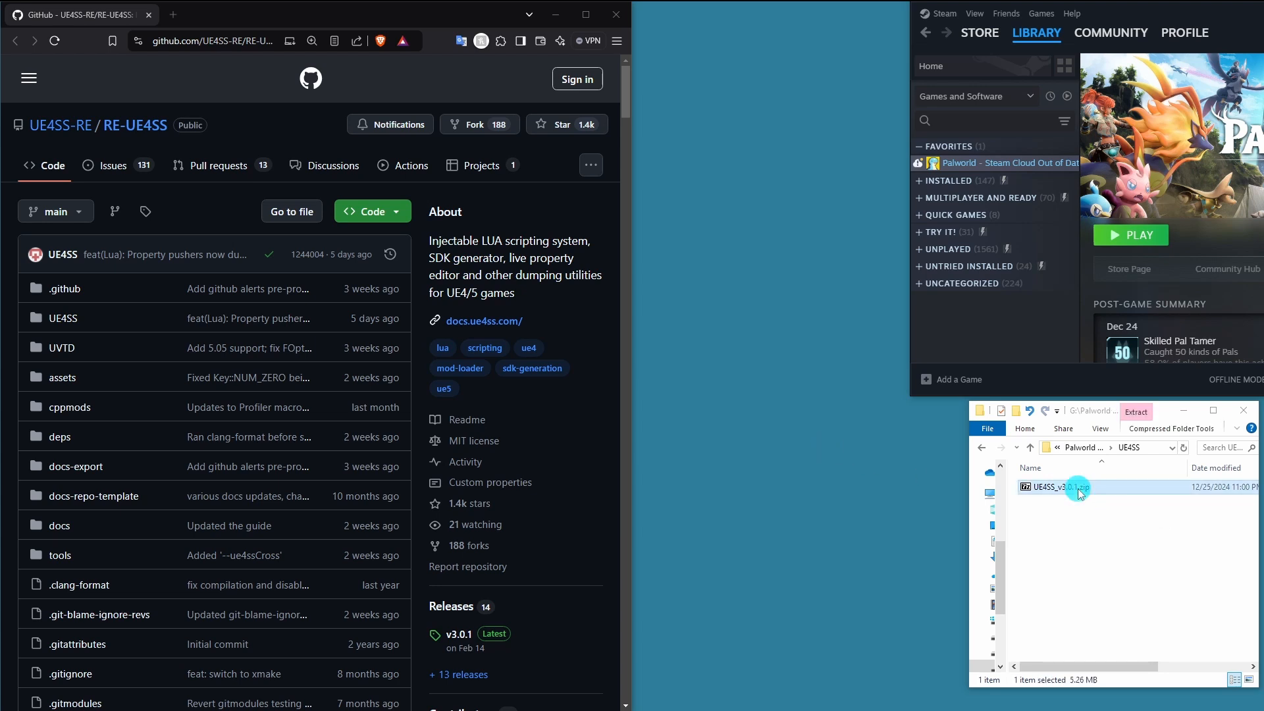
left_click(1056, 529)
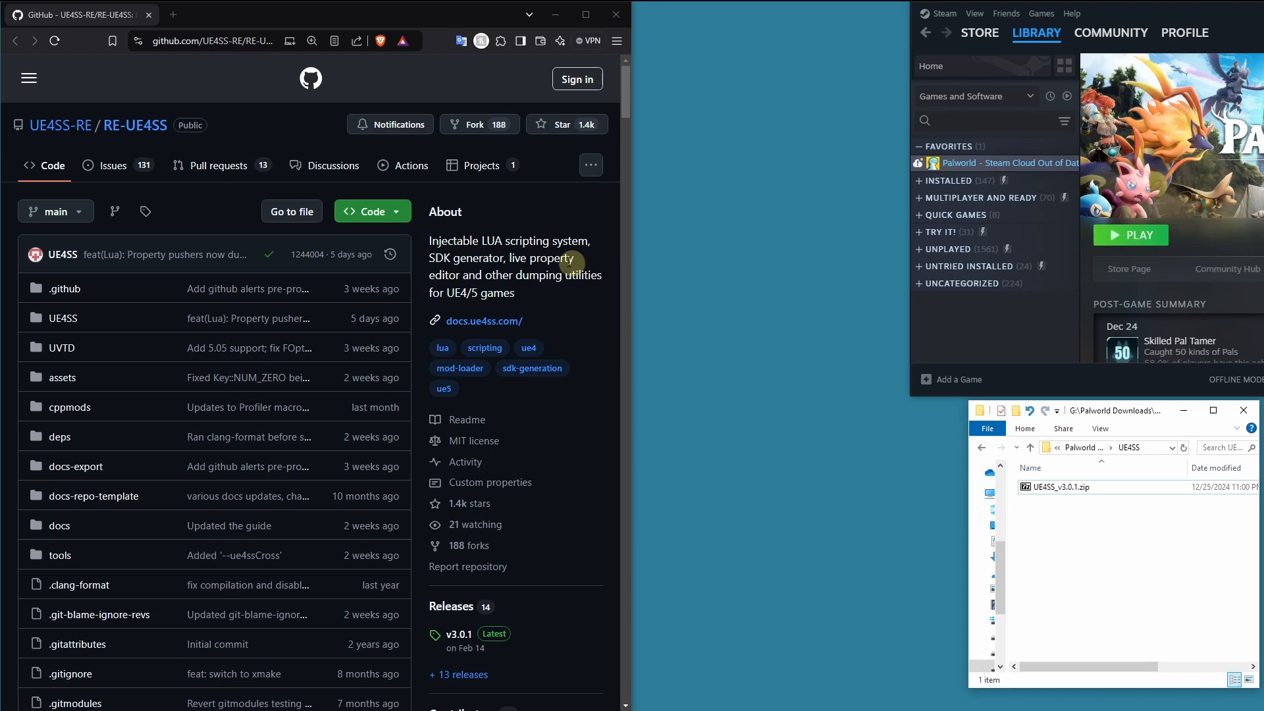
mouse_move(61, 126)
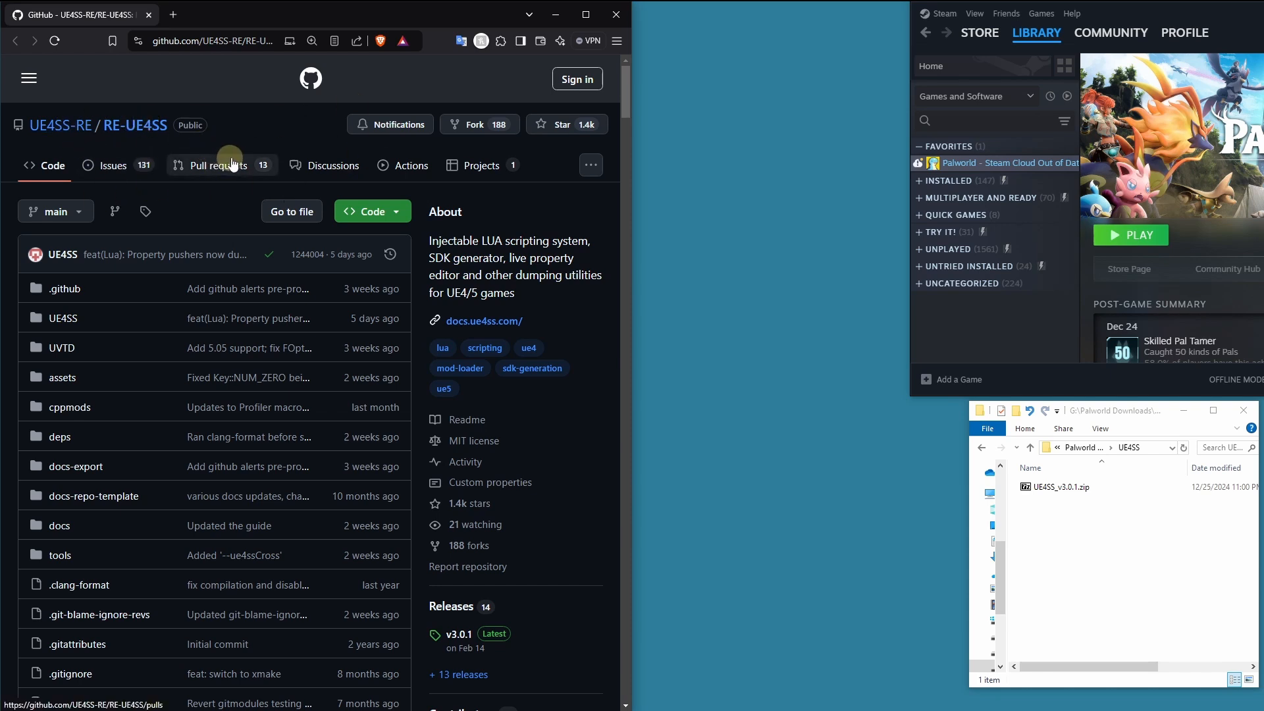
Open the v3.0.1 release from the README's Releases list in a second tab.
scroll("down", 3)
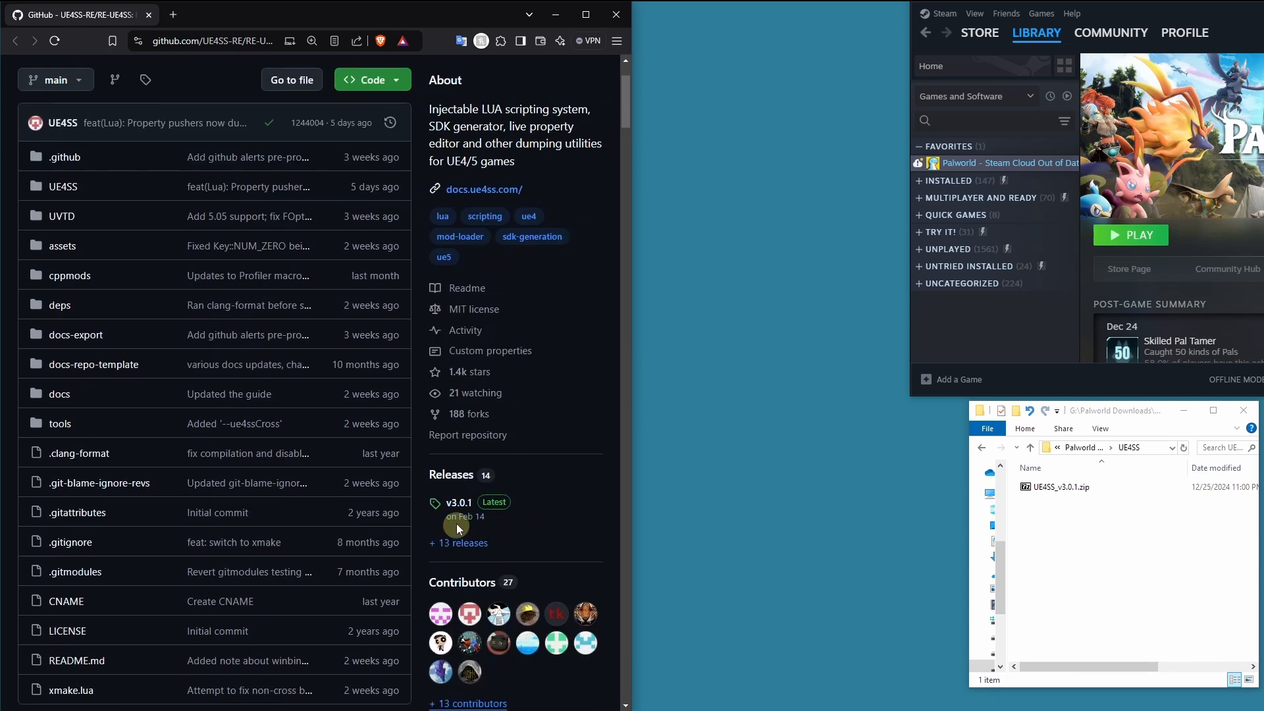
left_click(459, 502)
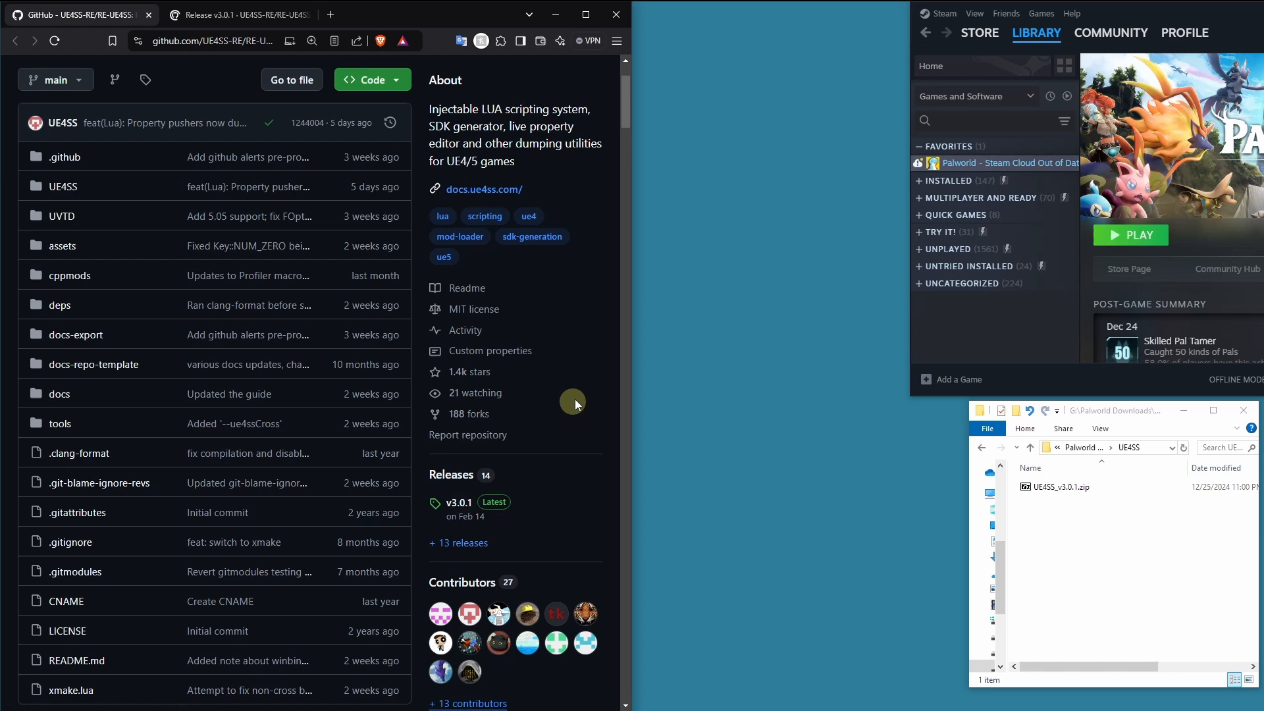
left_click(237, 14)
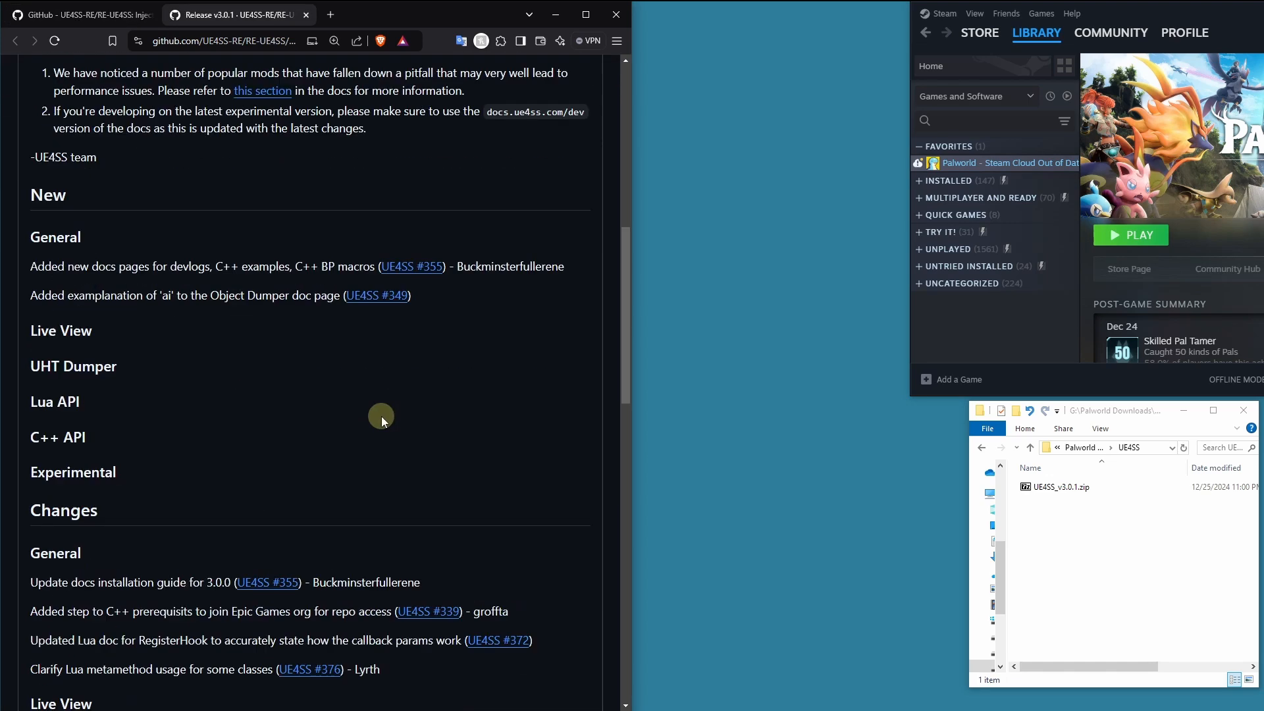
Find UE4SS_v3.0.1.zip in the release Assets, then close the release tab.
scroll("down", 3)
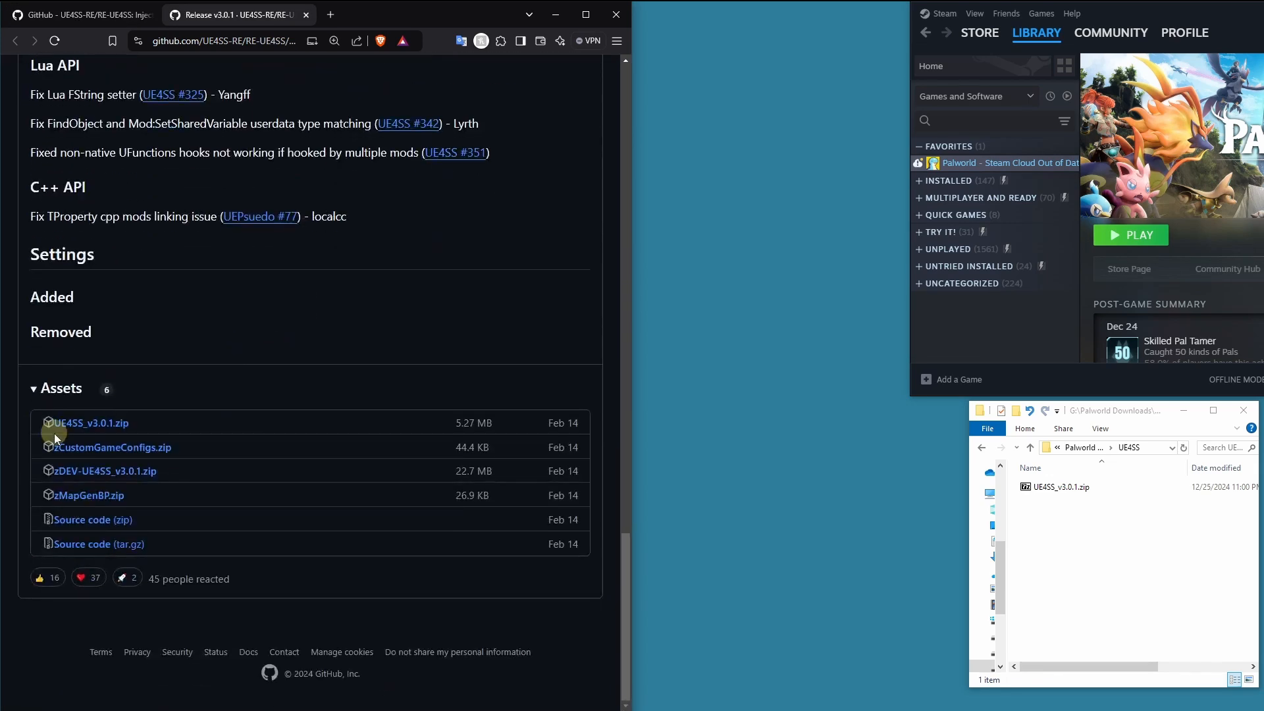
left_click(1060, 487)
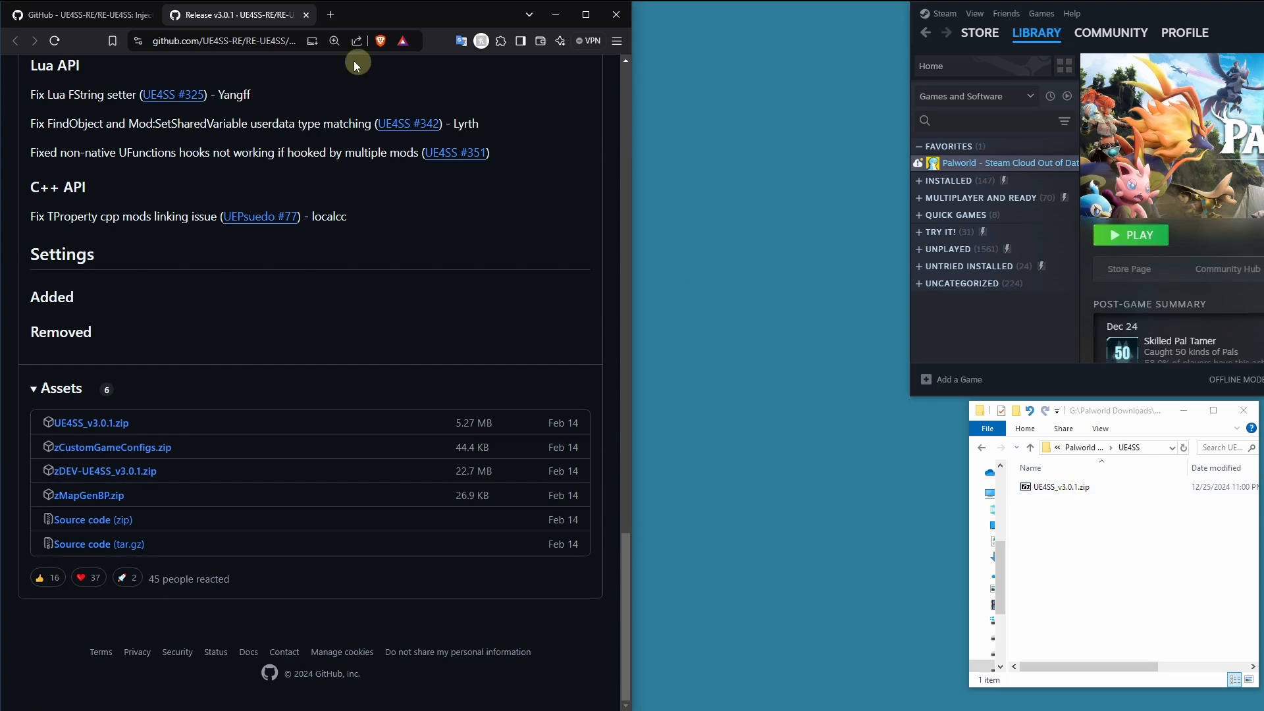
left_click(77, 15)
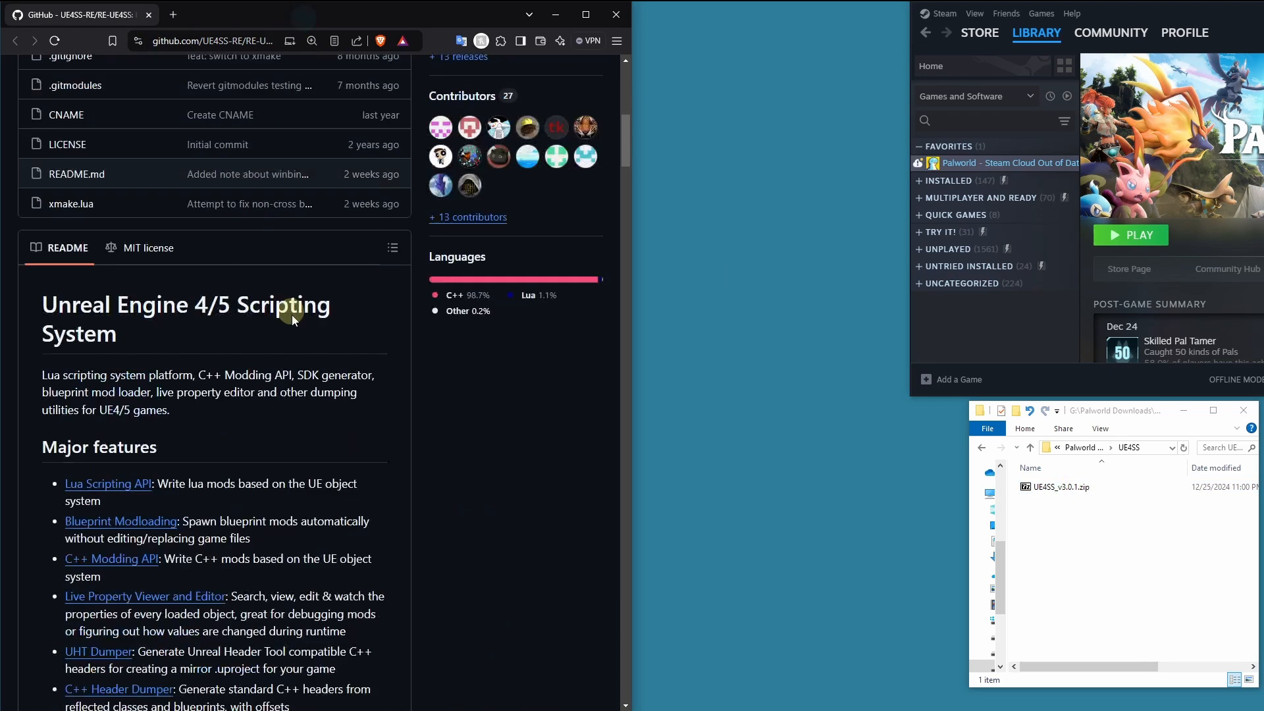
Scroll the README to its Links section and the Basic Installation instructions.
scroll("down", 3)
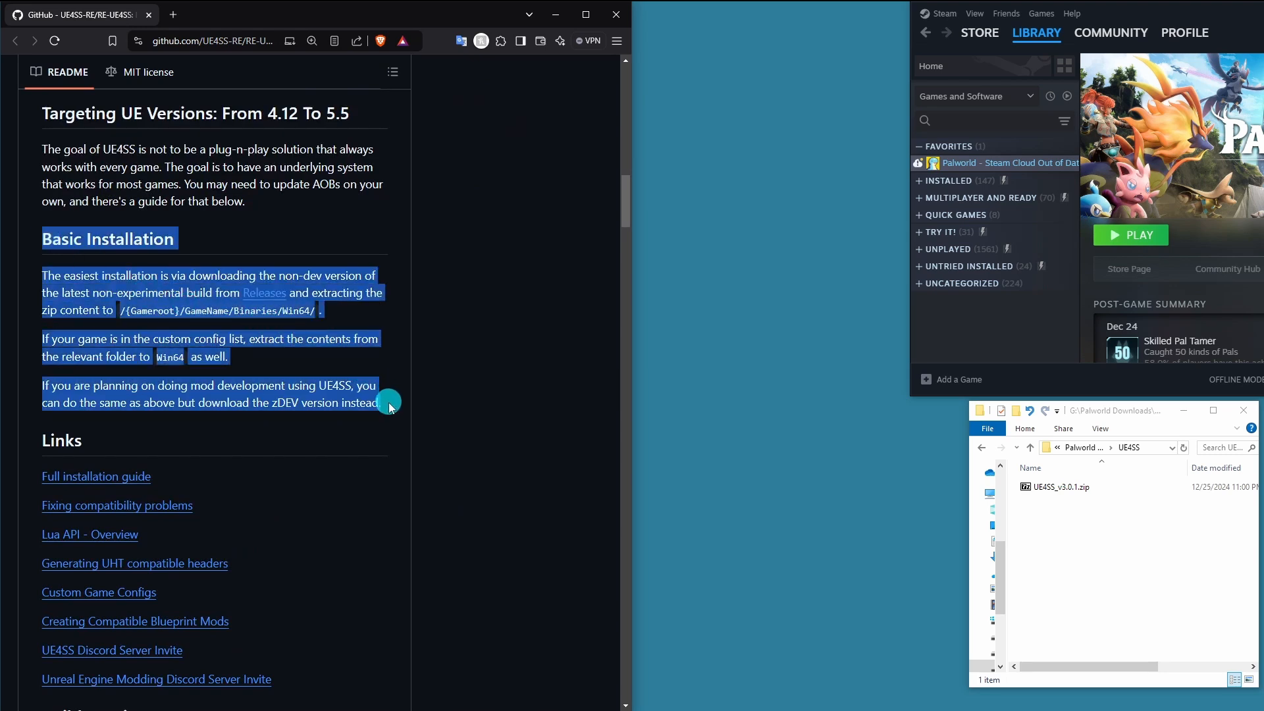
left_click(384, 421)
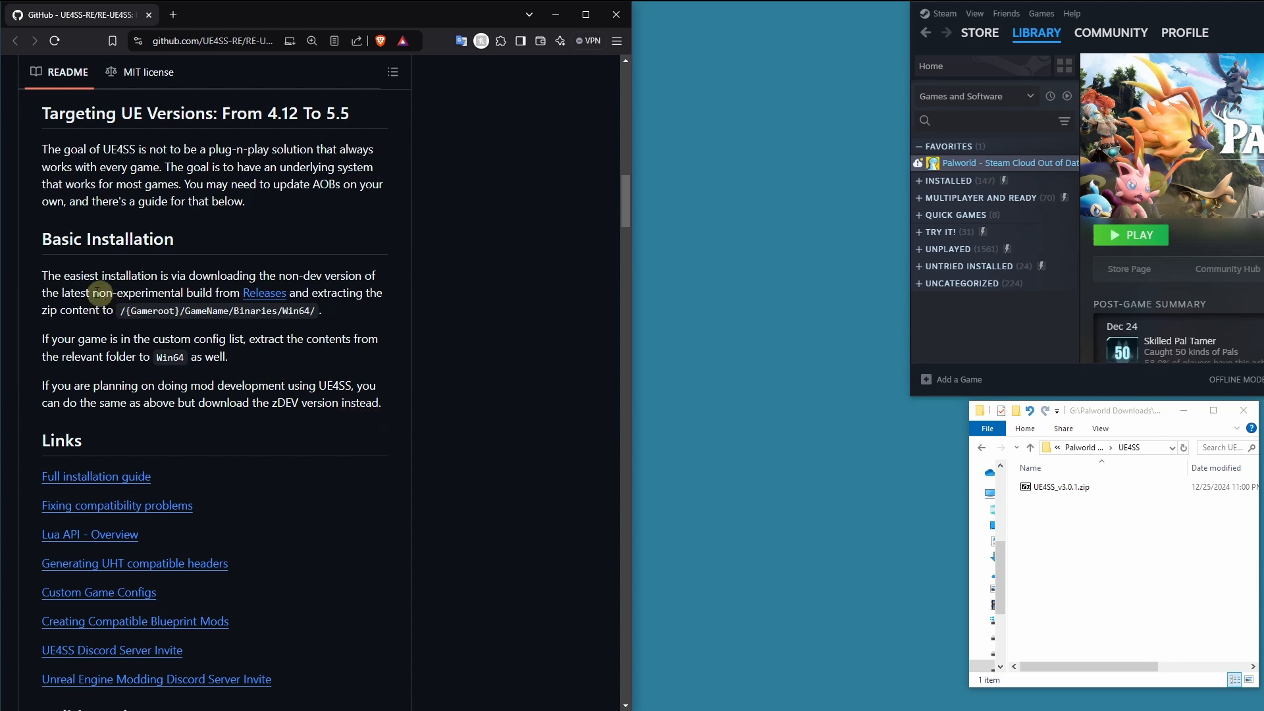
mouse_move(307, 430)
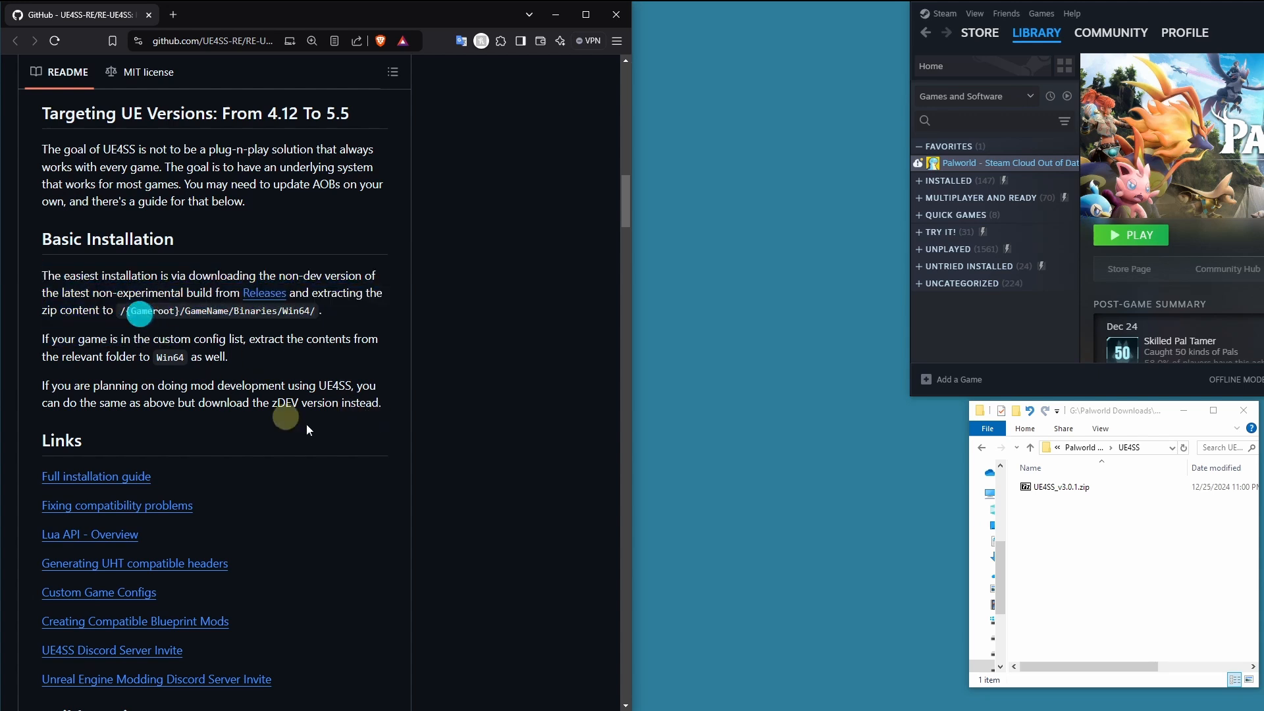
mouse_move(214, 335)
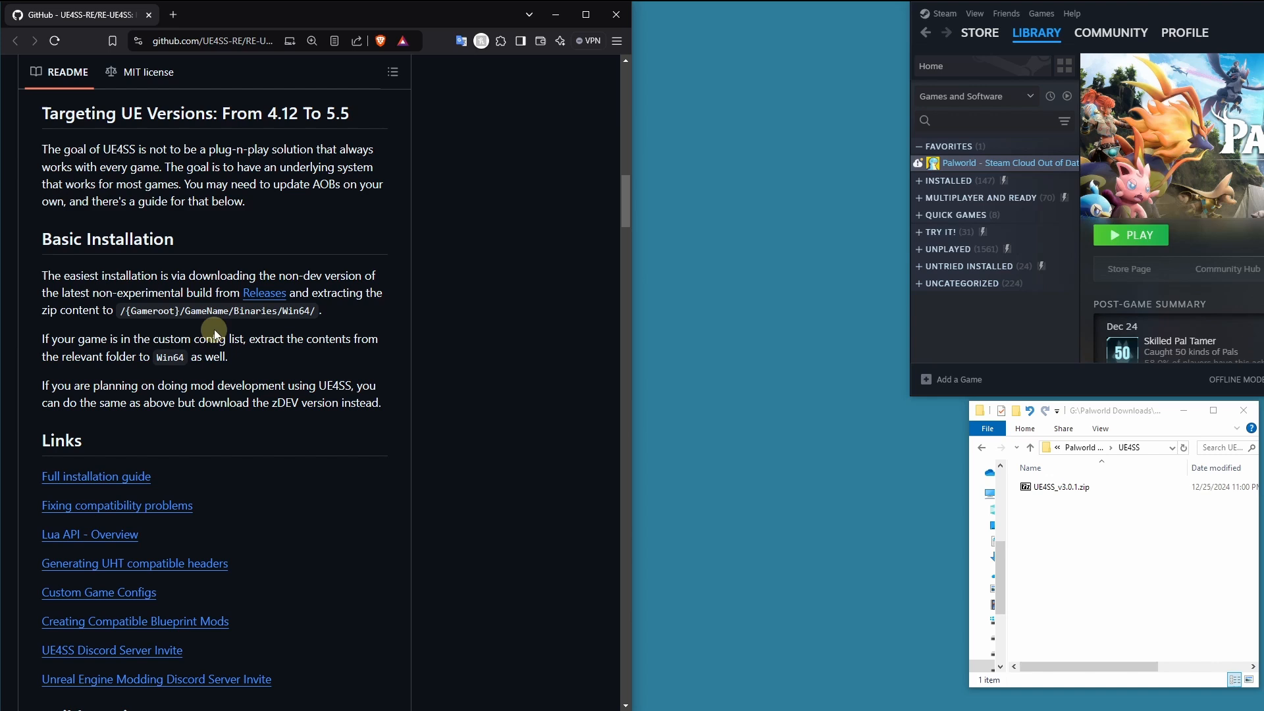
mouse_move(286, 292)
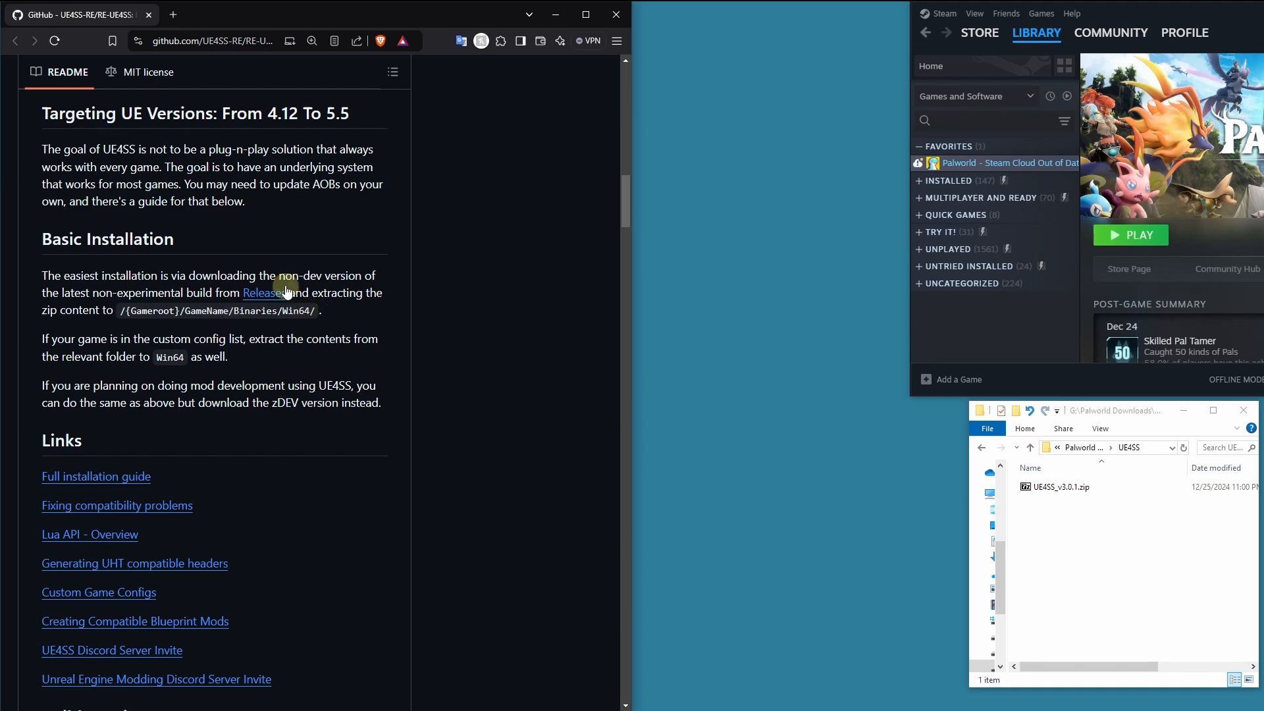
mouse_move(262, 331)
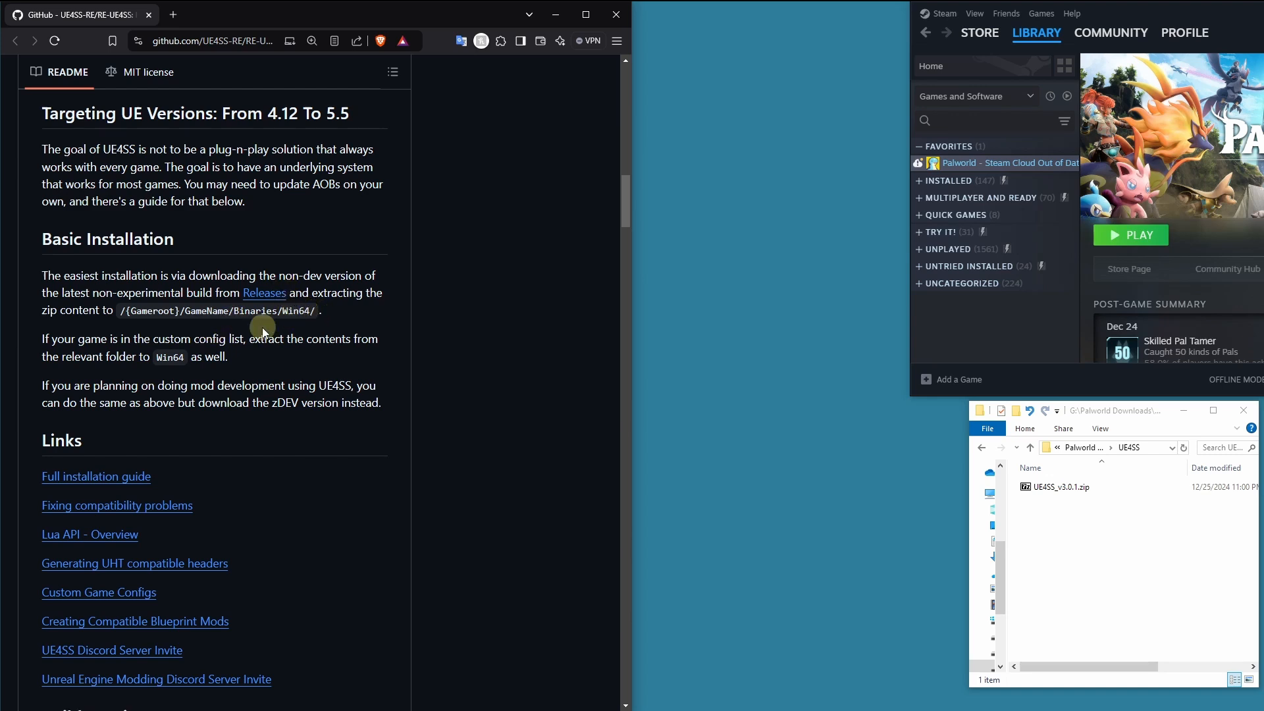
mouse_move(119, 310)
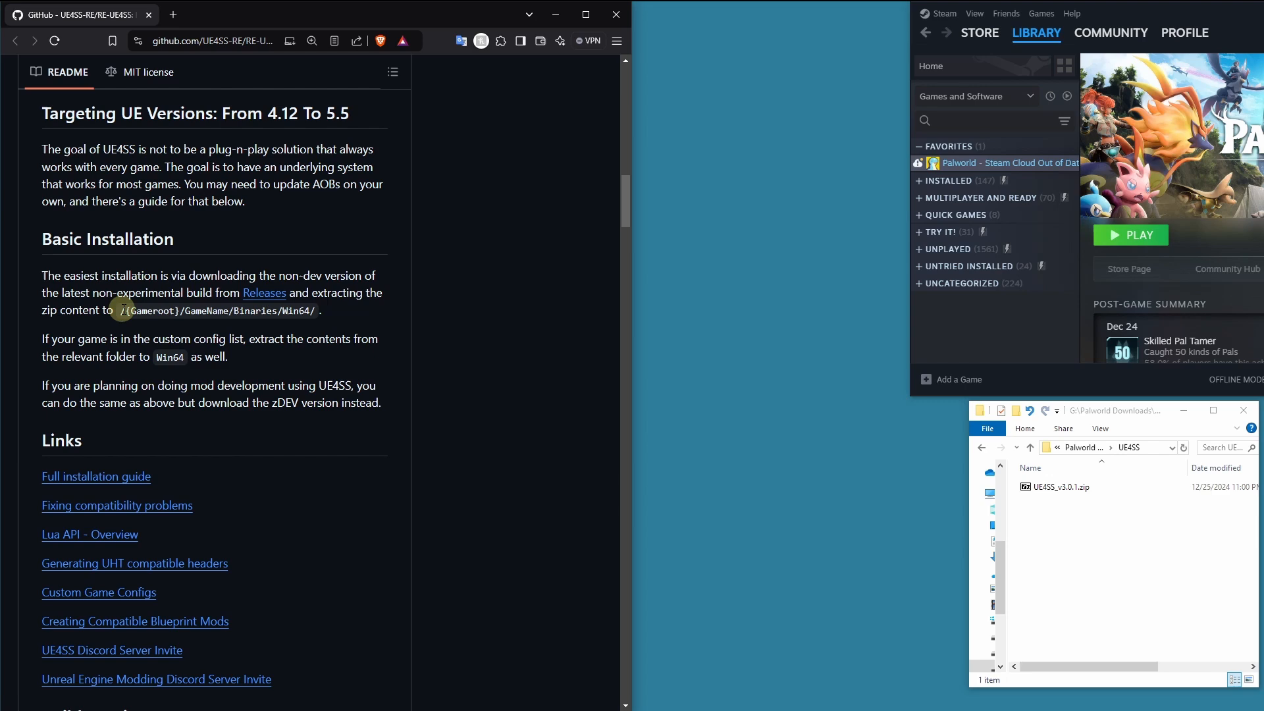
mouse_move(262, 310)
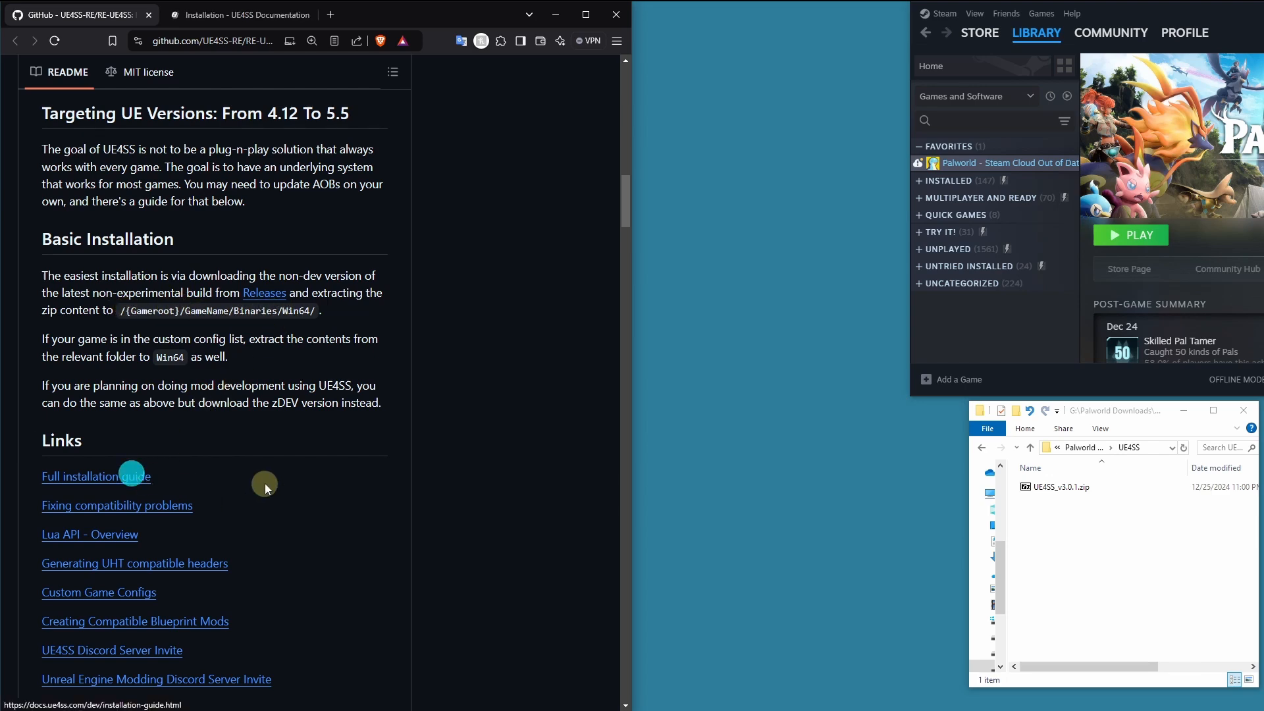
Read the installation guide's core directory concepts alongside the README, then close the docs tab.
left_click(96, 477)
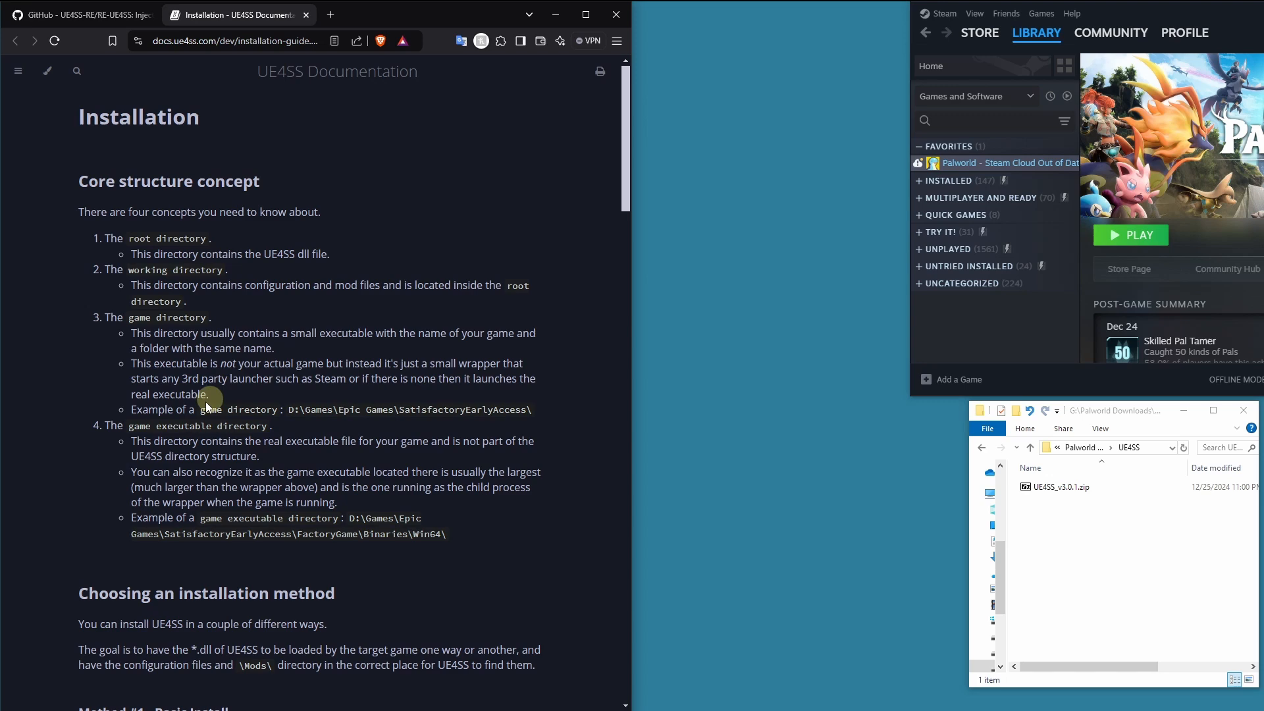
mouse_move(44, 131)
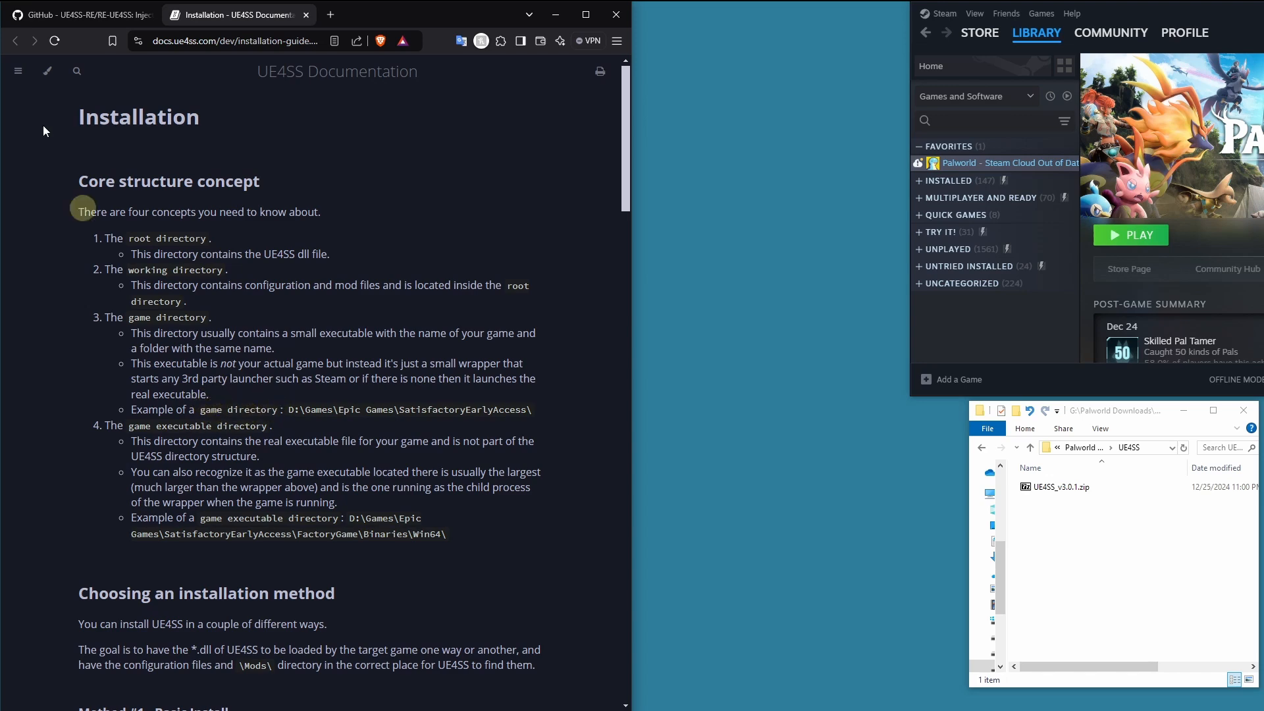
left_click(77, 14)
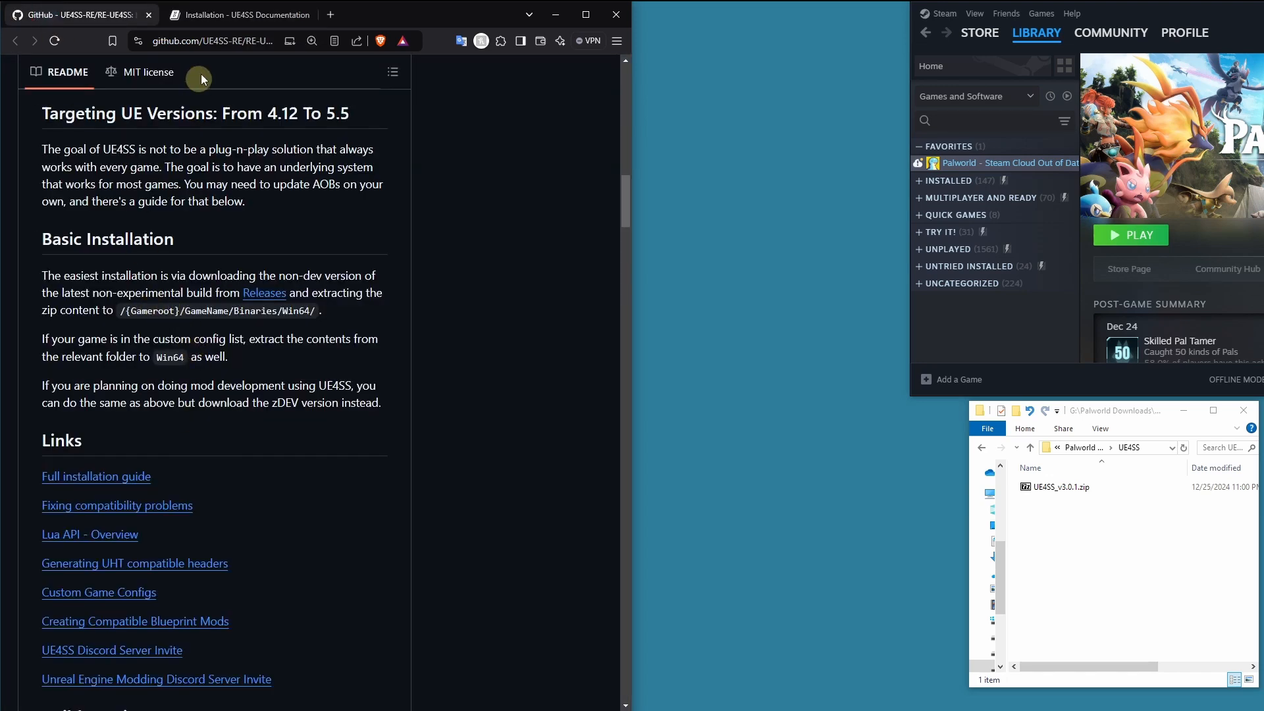
mouse_move(234, 15)
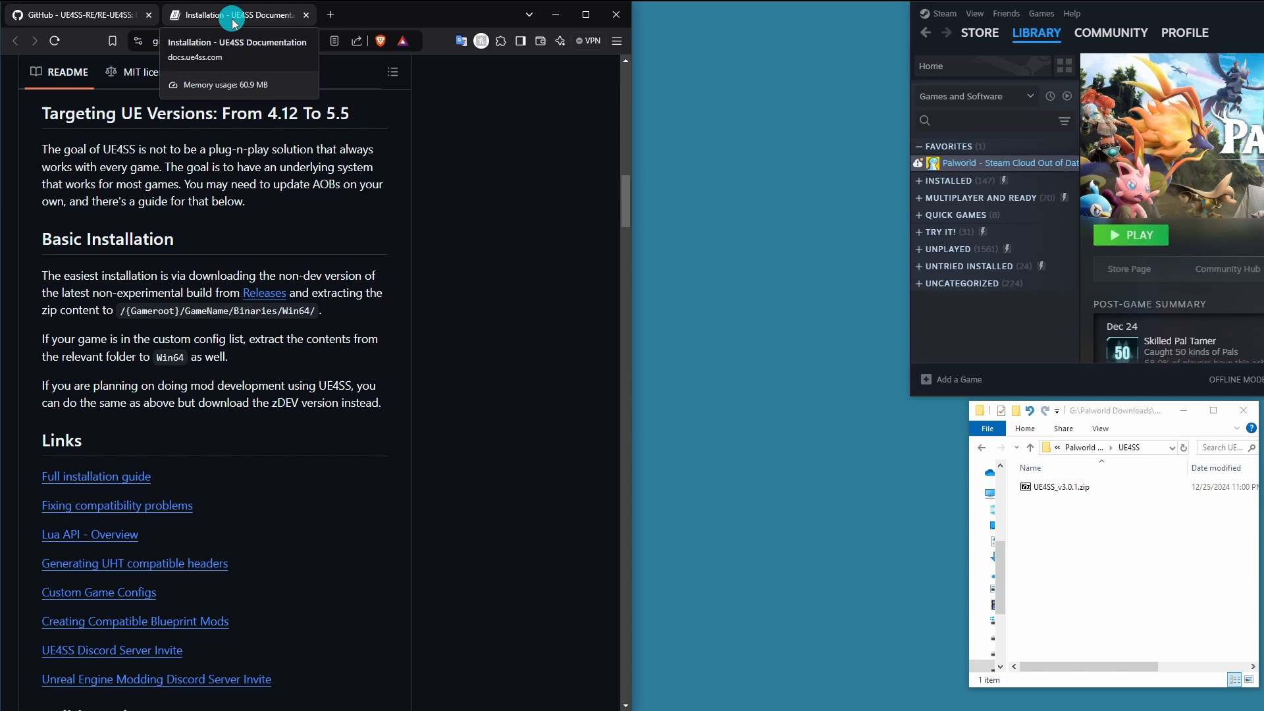
left_click(97, 477)
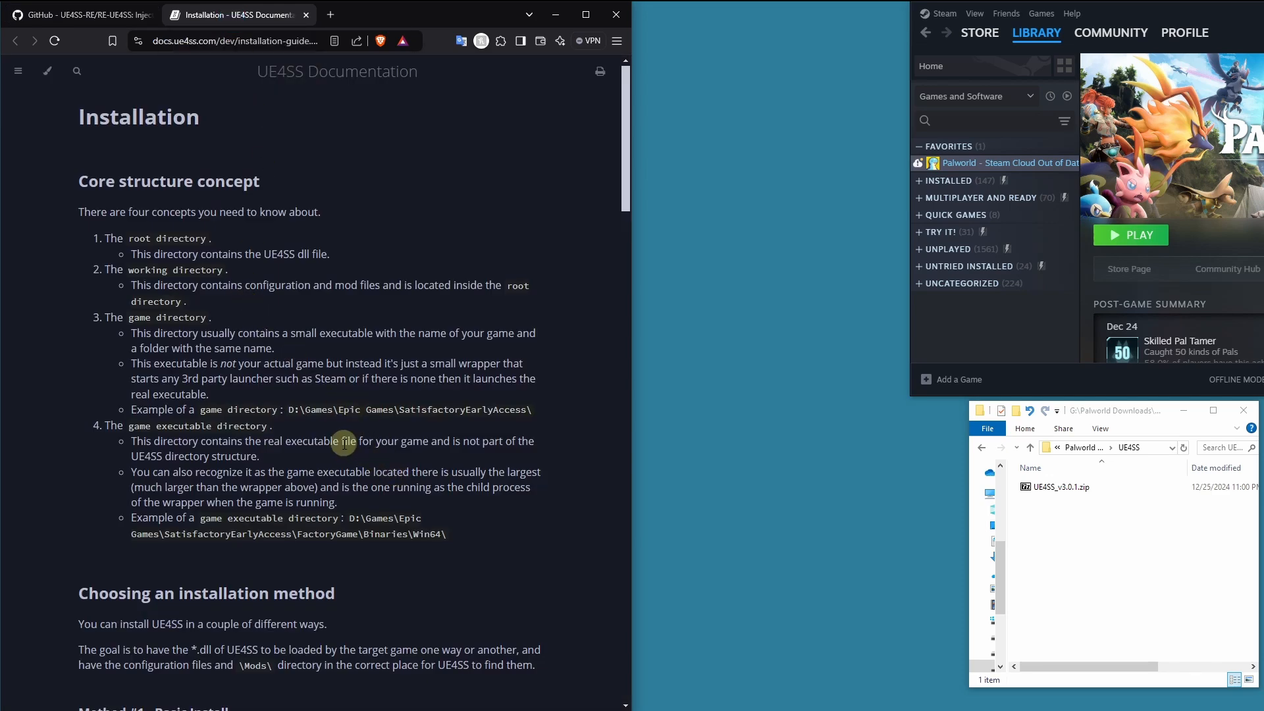
mouse_move(321, 414)
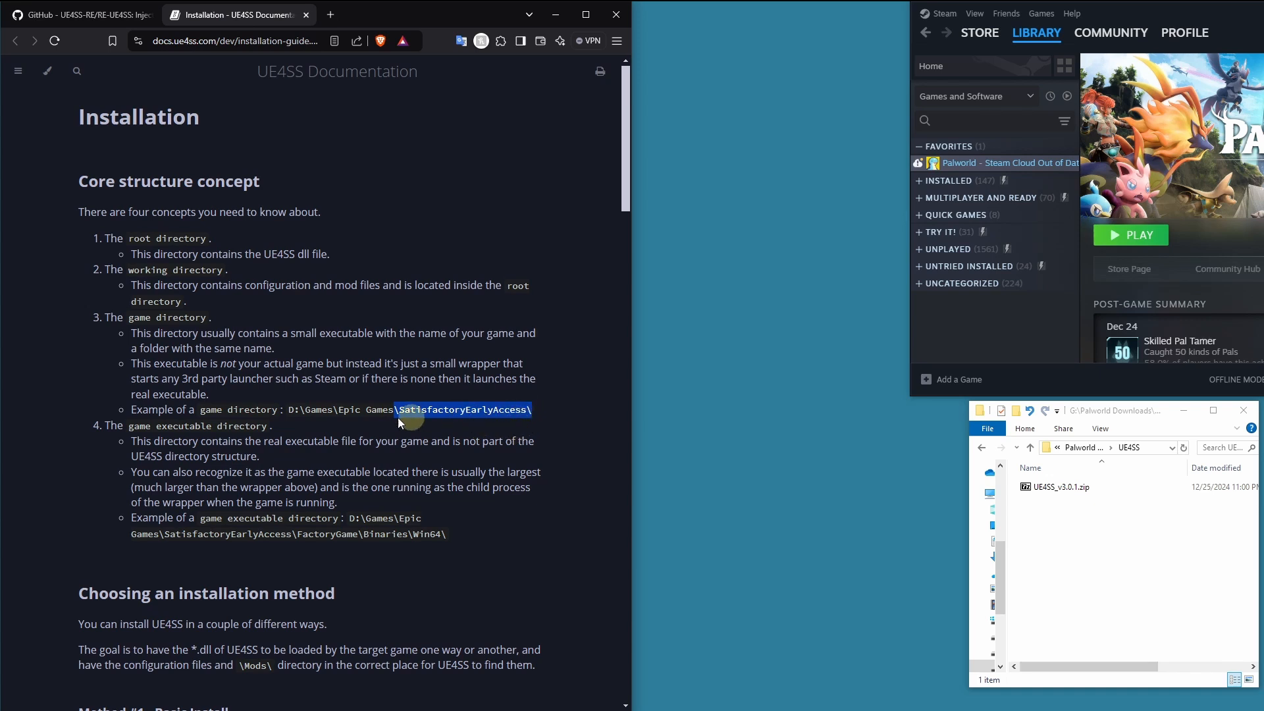
mouse_move(468, 426)
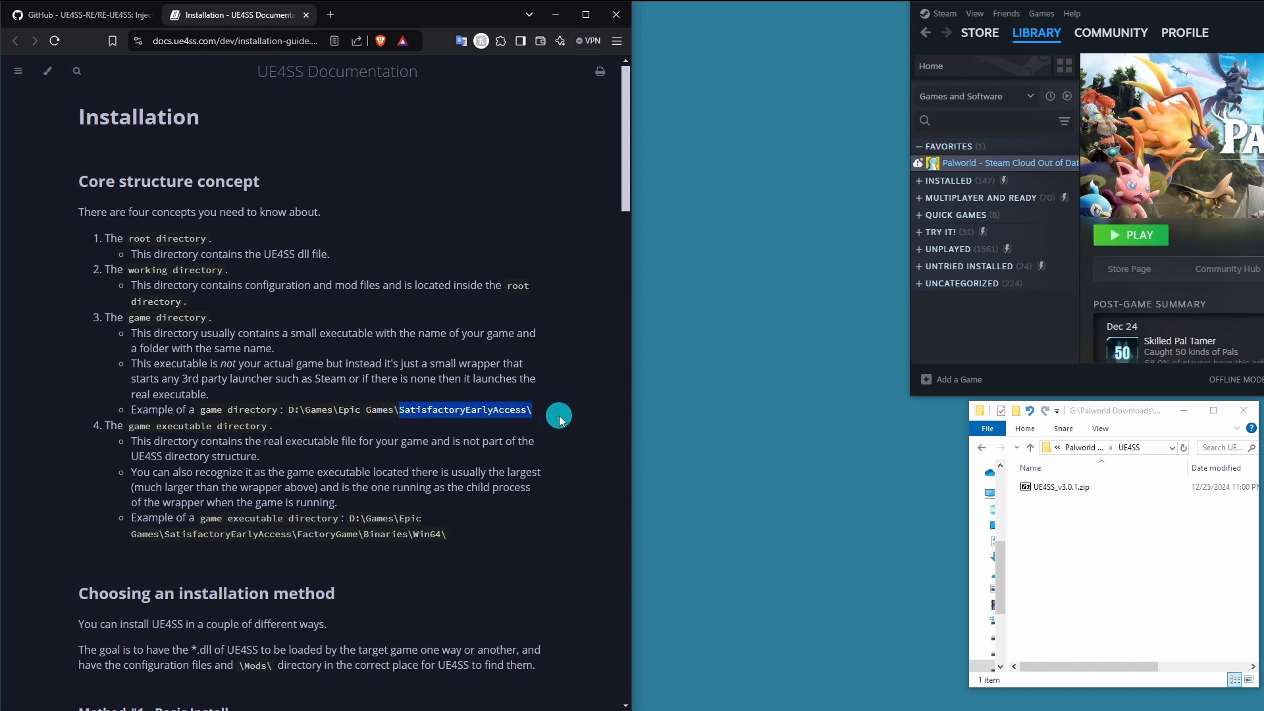
mouse_move(508, 434)
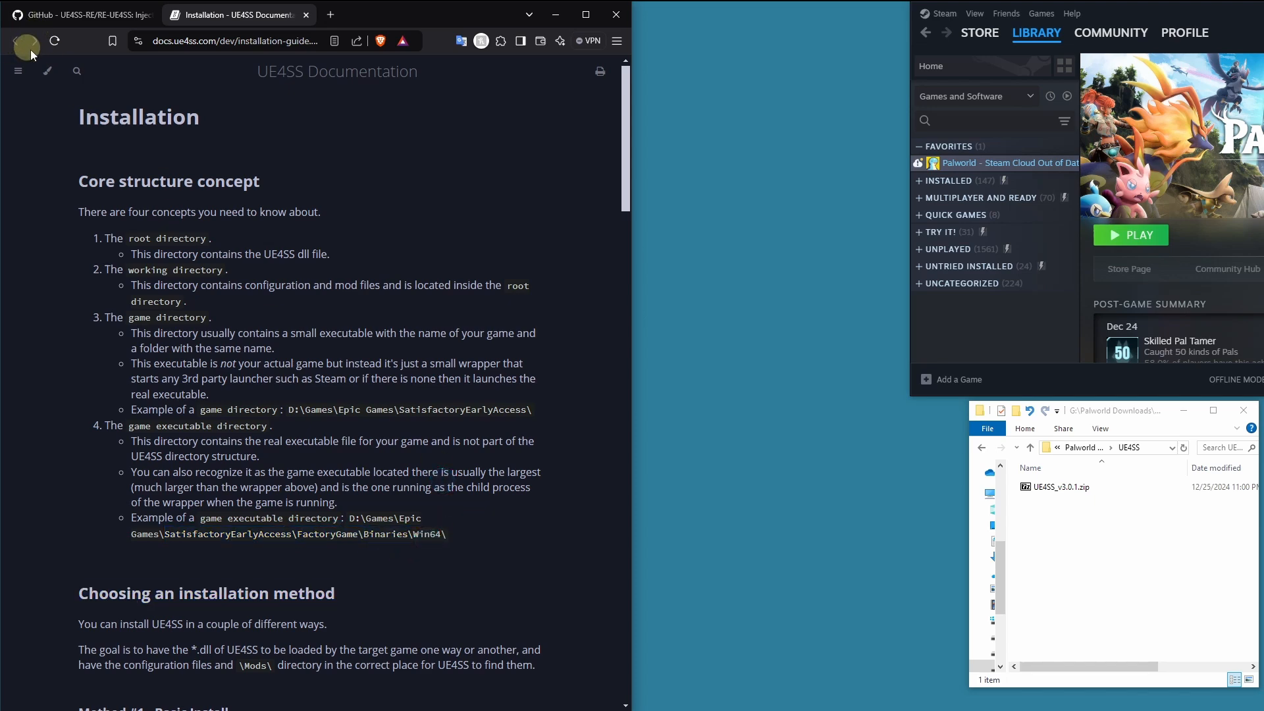
left_click(76, 14)
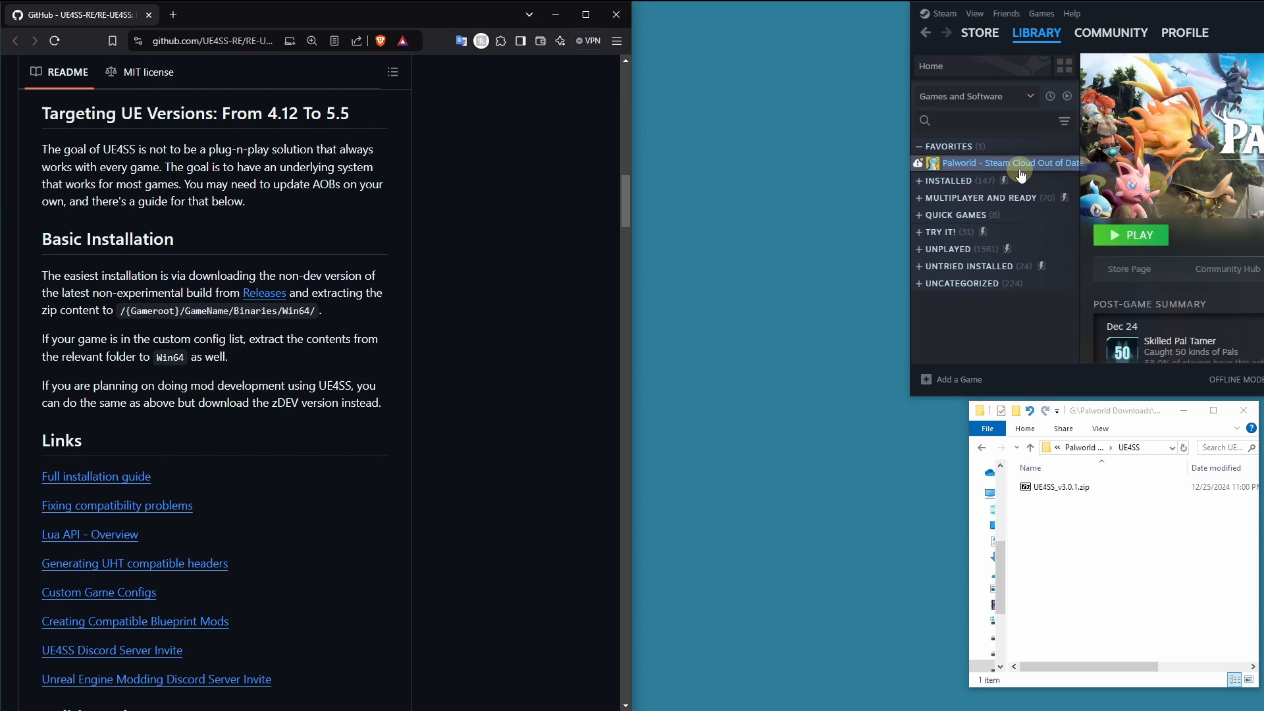
mouse_move(857, 308)
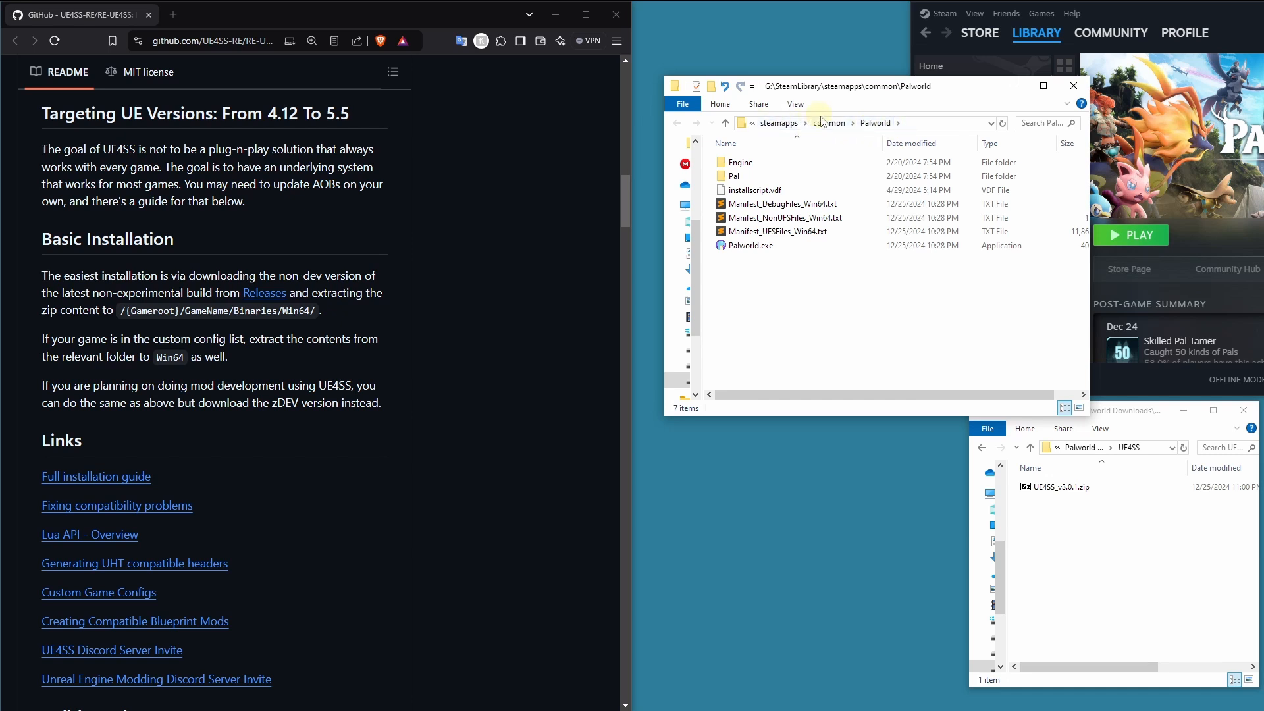
mouse_move(794, 176)
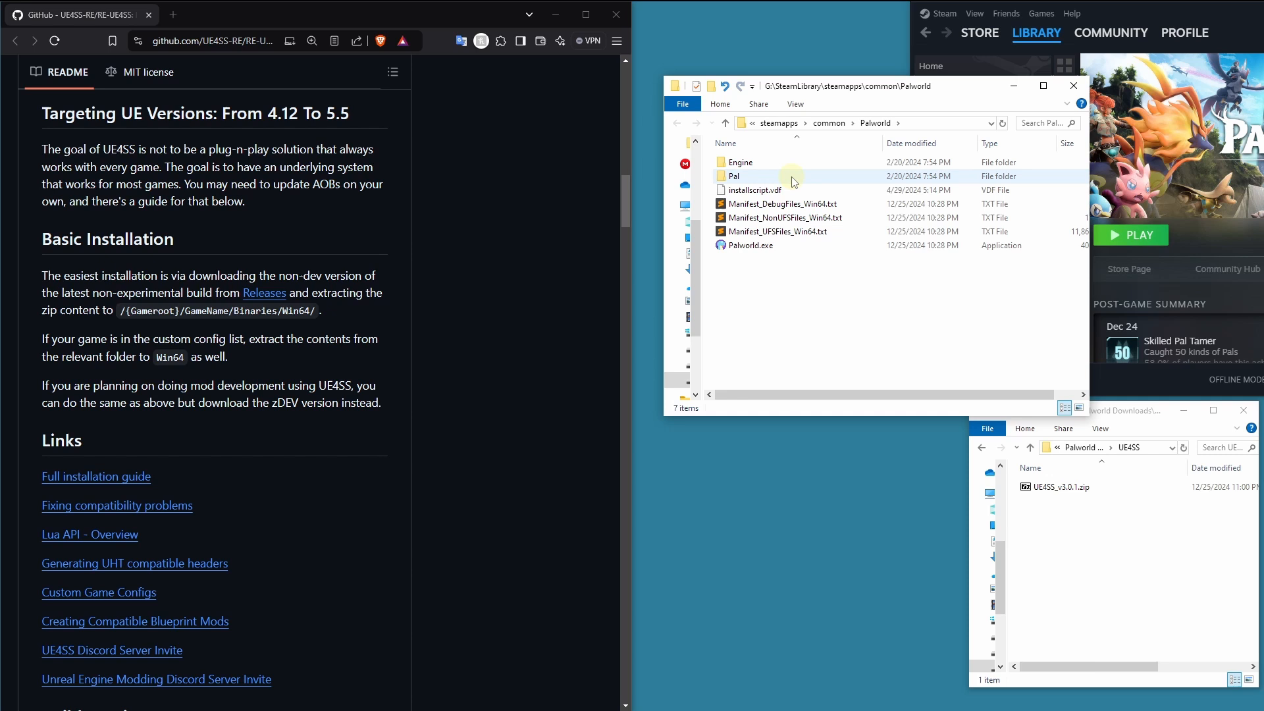
mouse_move(740, 162)
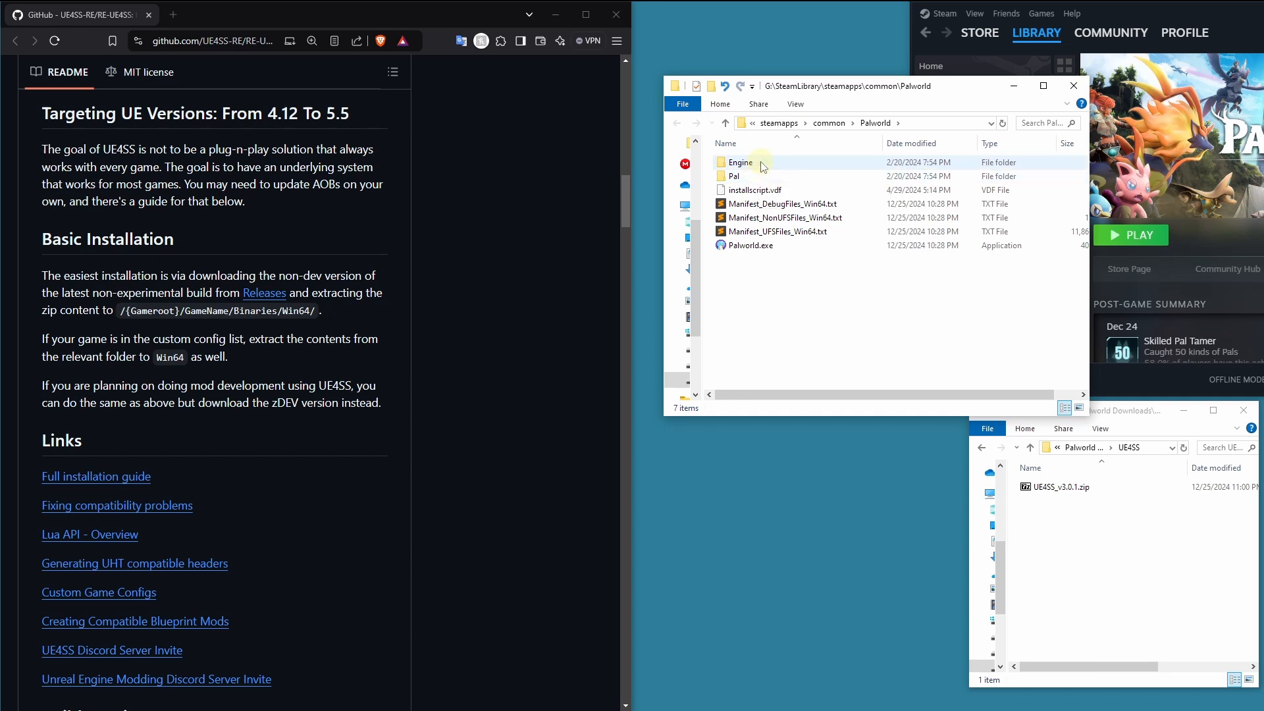
mouse_move(754, 176)
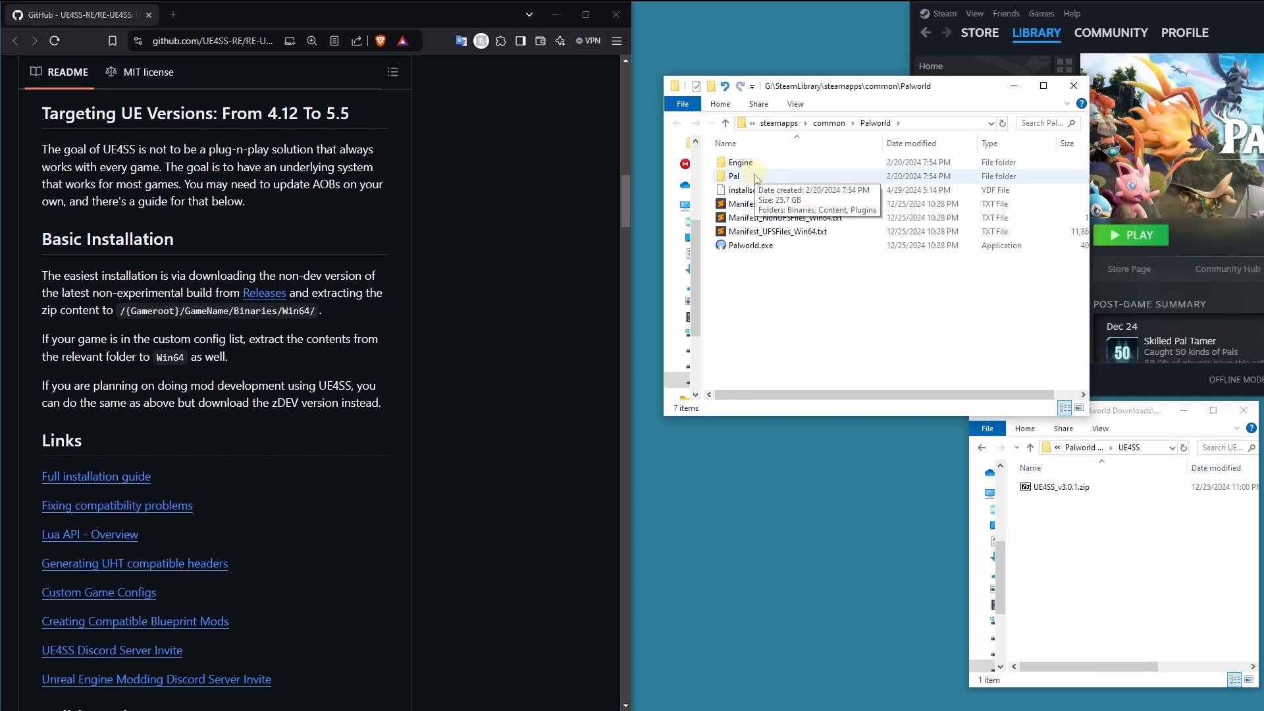
mouse_move(758, 176)
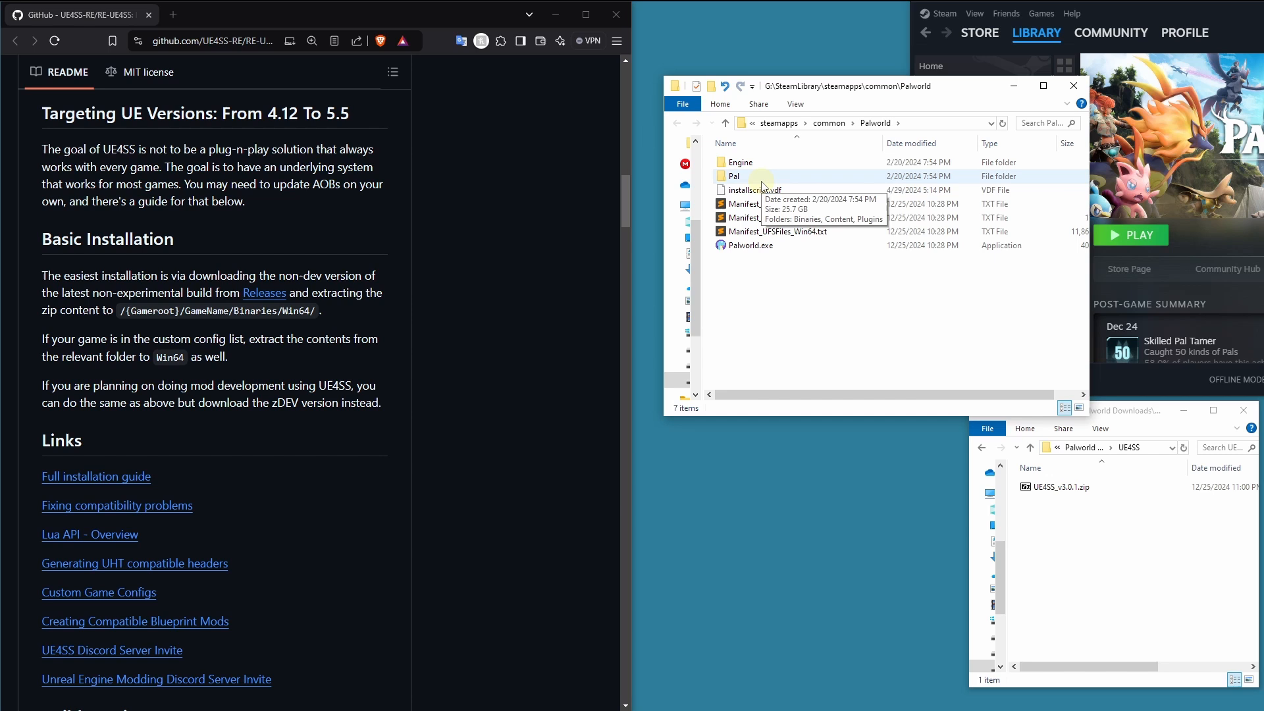
mouse_move(741, 162)
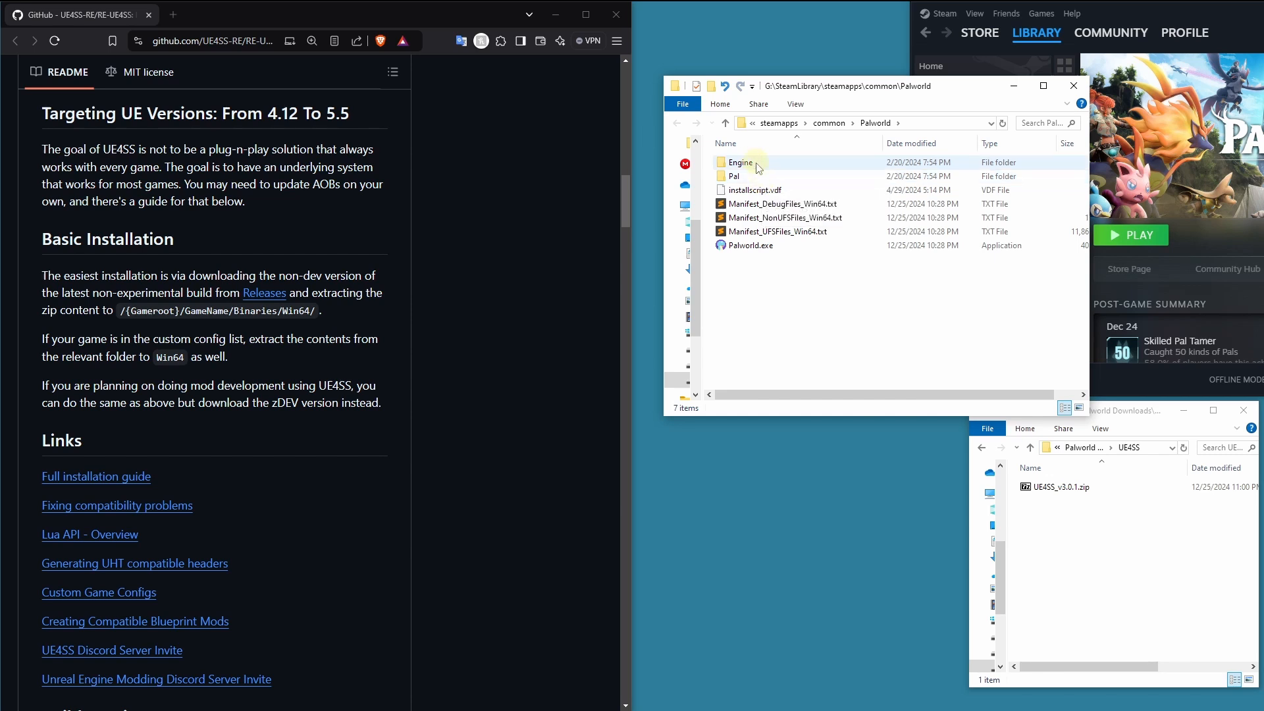
mouse_move(741, 162)
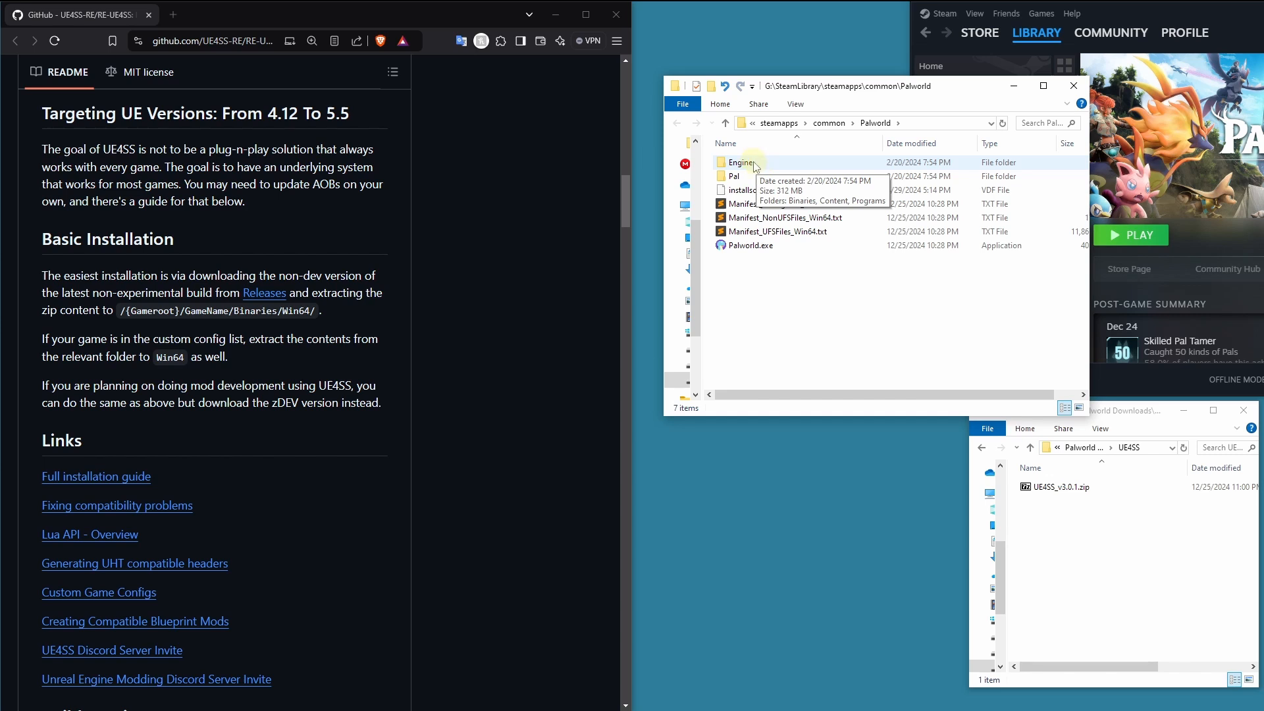
double_click(740, 162)
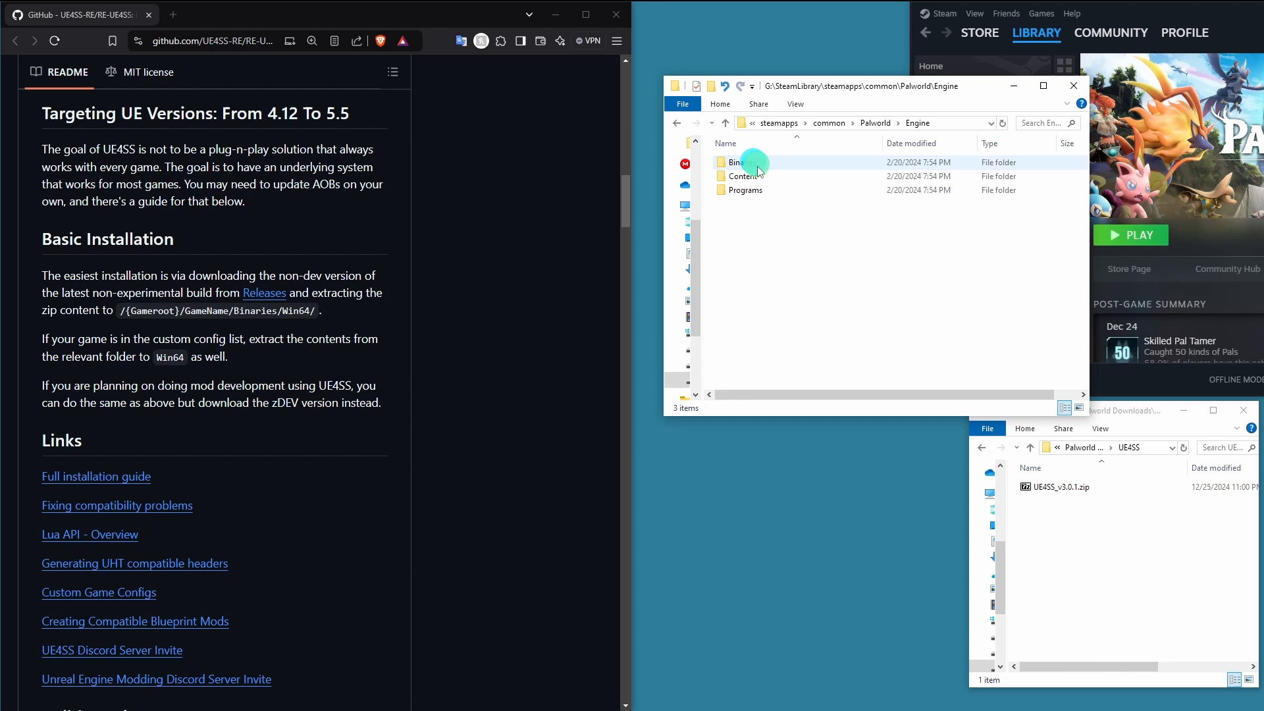
mouse_move(819, 177)
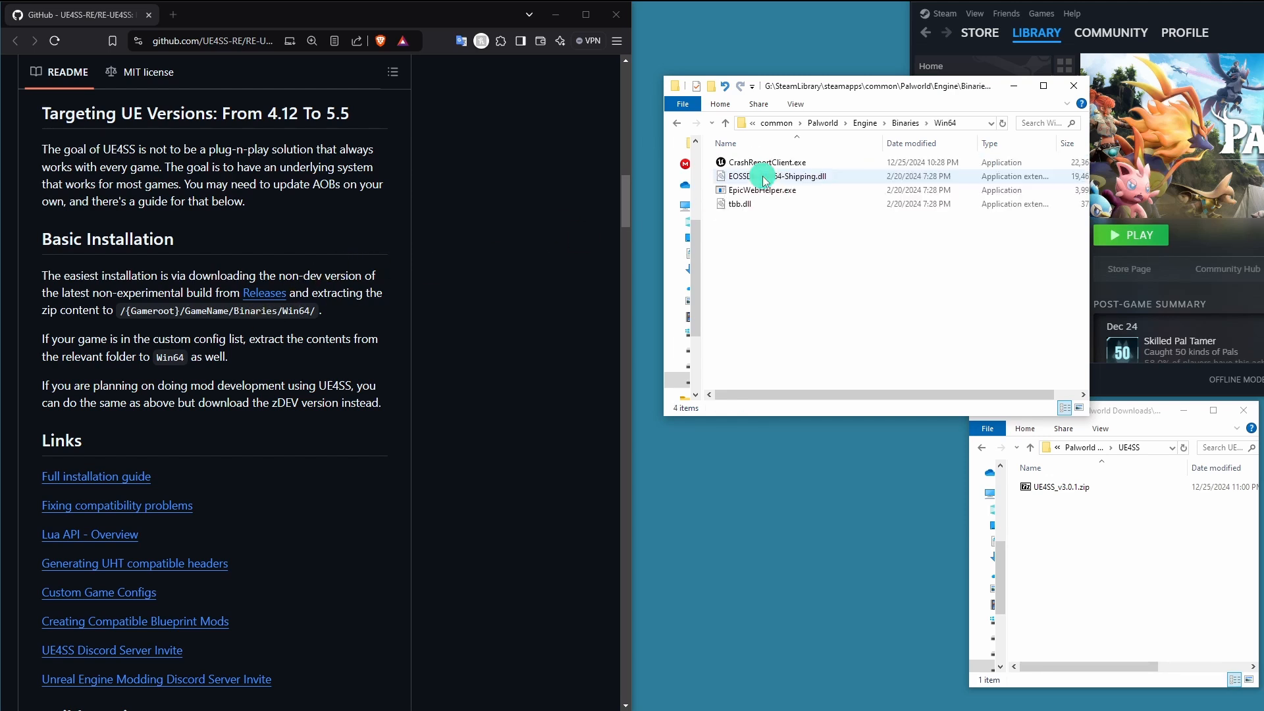
mouse_move(782, 244)
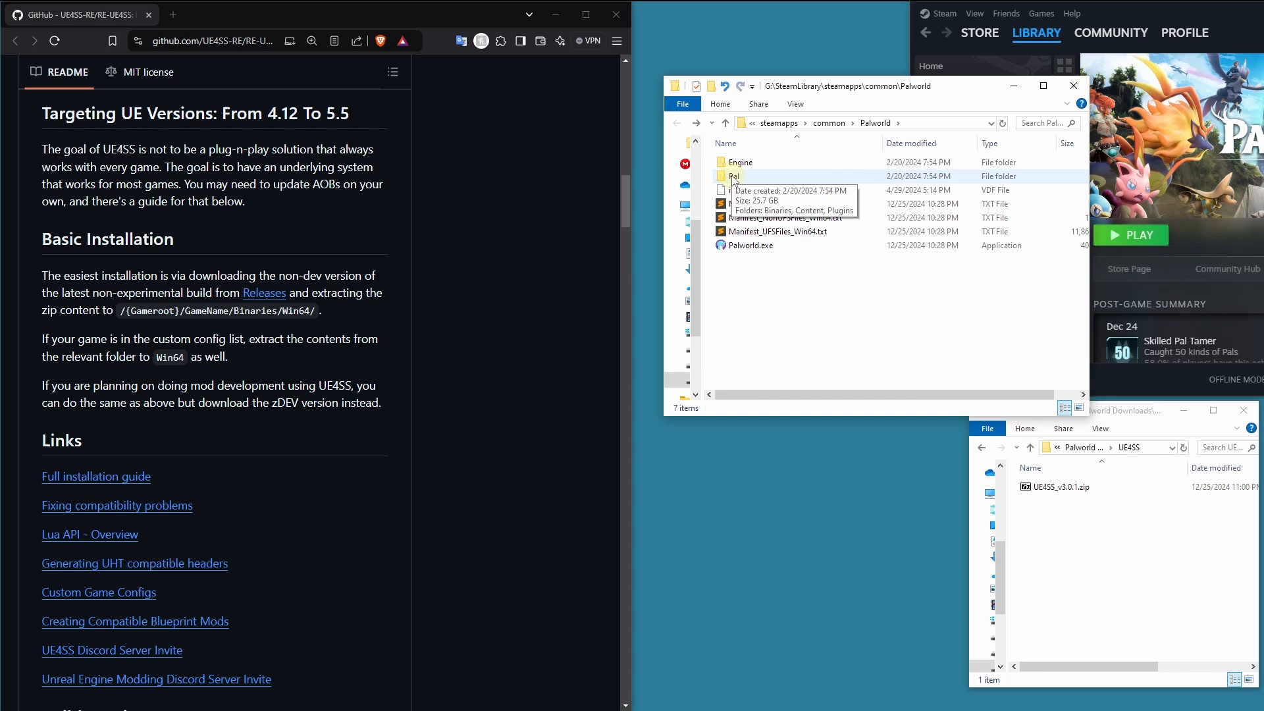
Open Pal\Binaries\Win64 and delete the old UE4SS files including README.md.
double_click(734, 175)
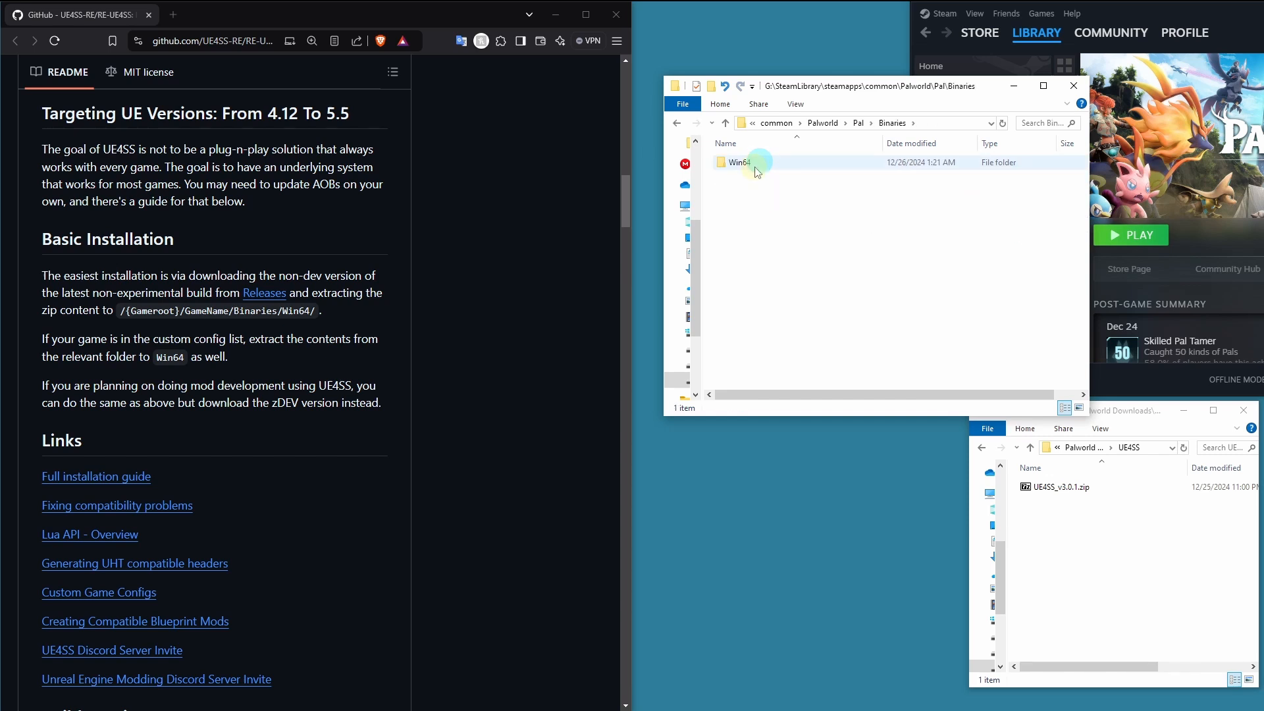
double_click(737, 162)
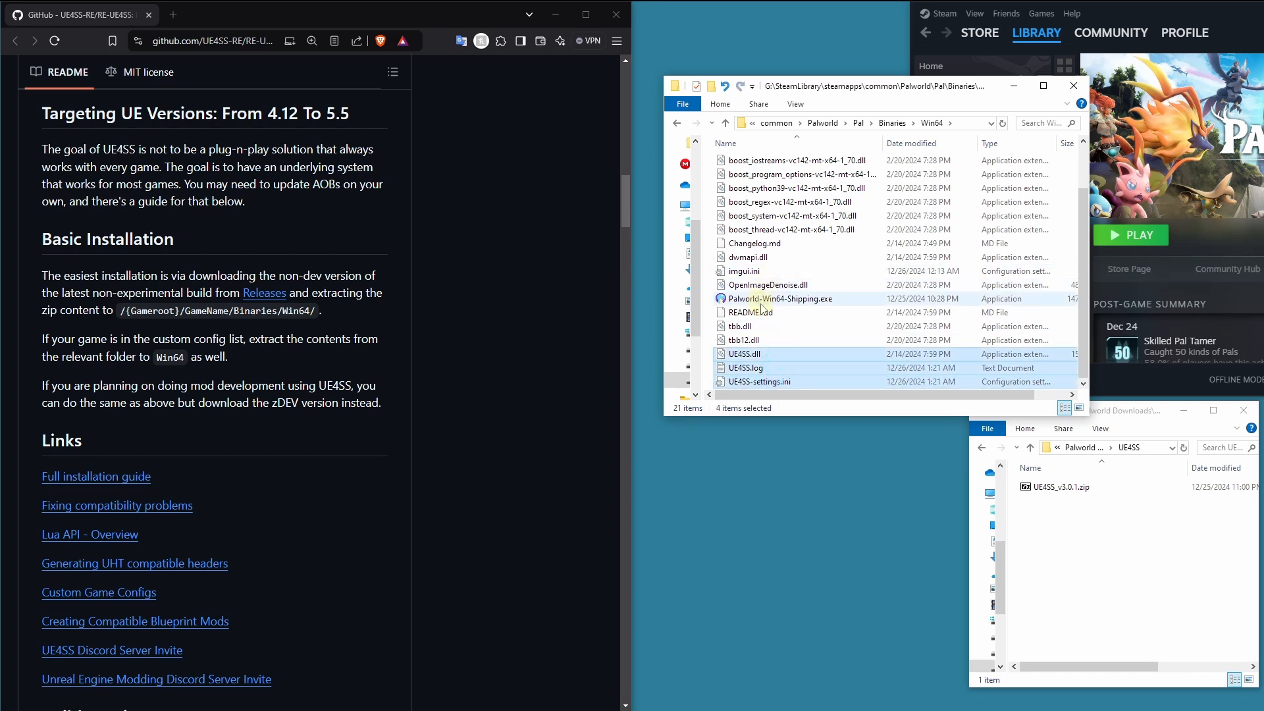
left_click(744, 270)
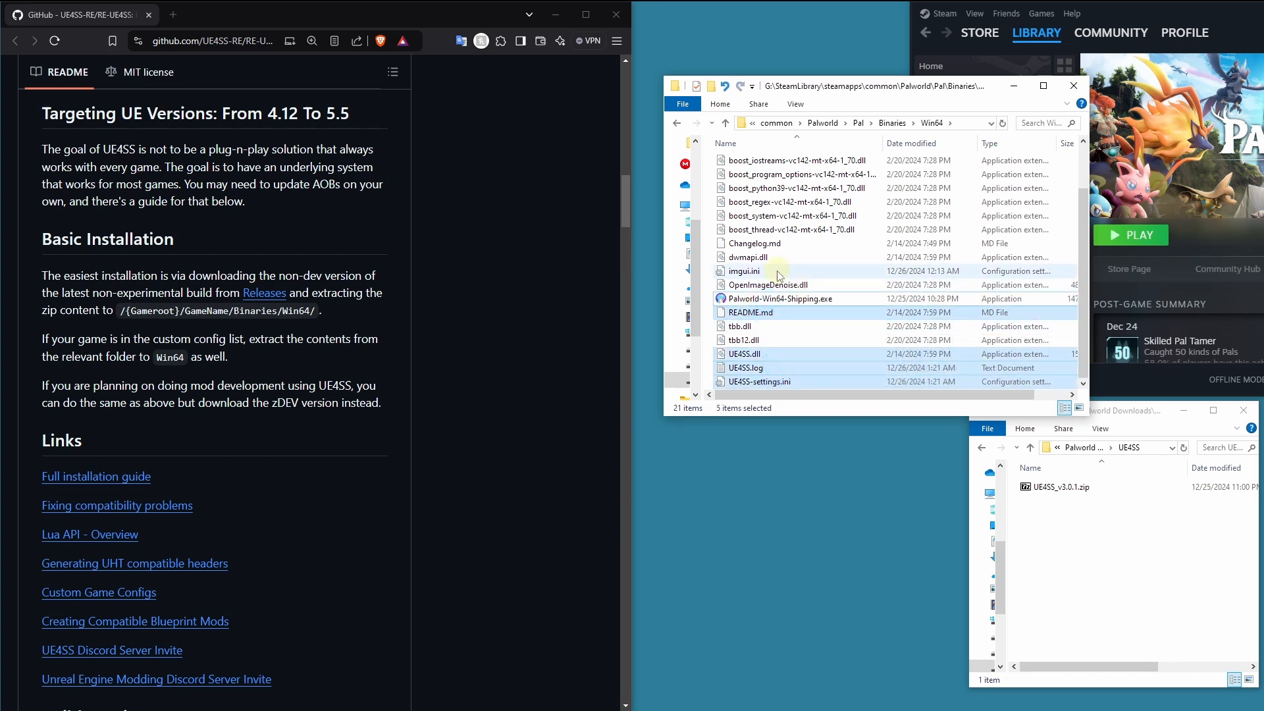
key("Delete")
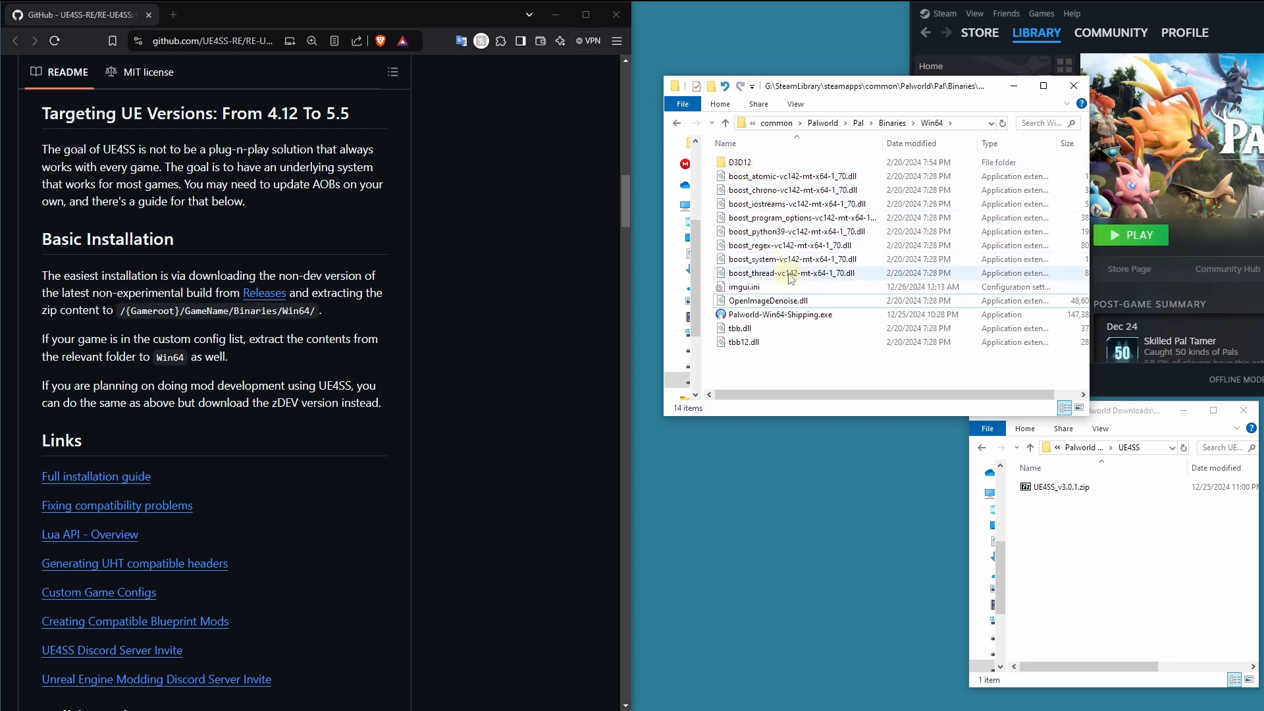
mouse_move(801, 315)
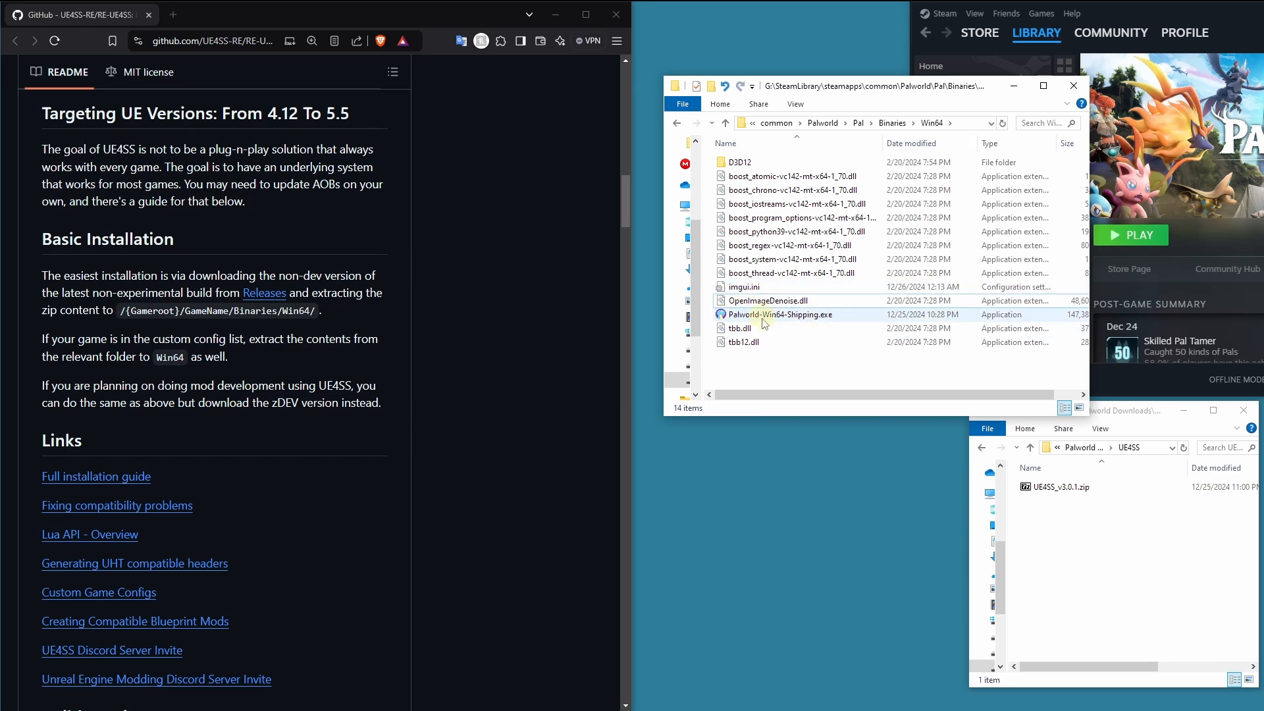
Select UE4SS_v3.0.1.zip in the Palworld Downloads\UE4SS window.
left_click(1053, 486)
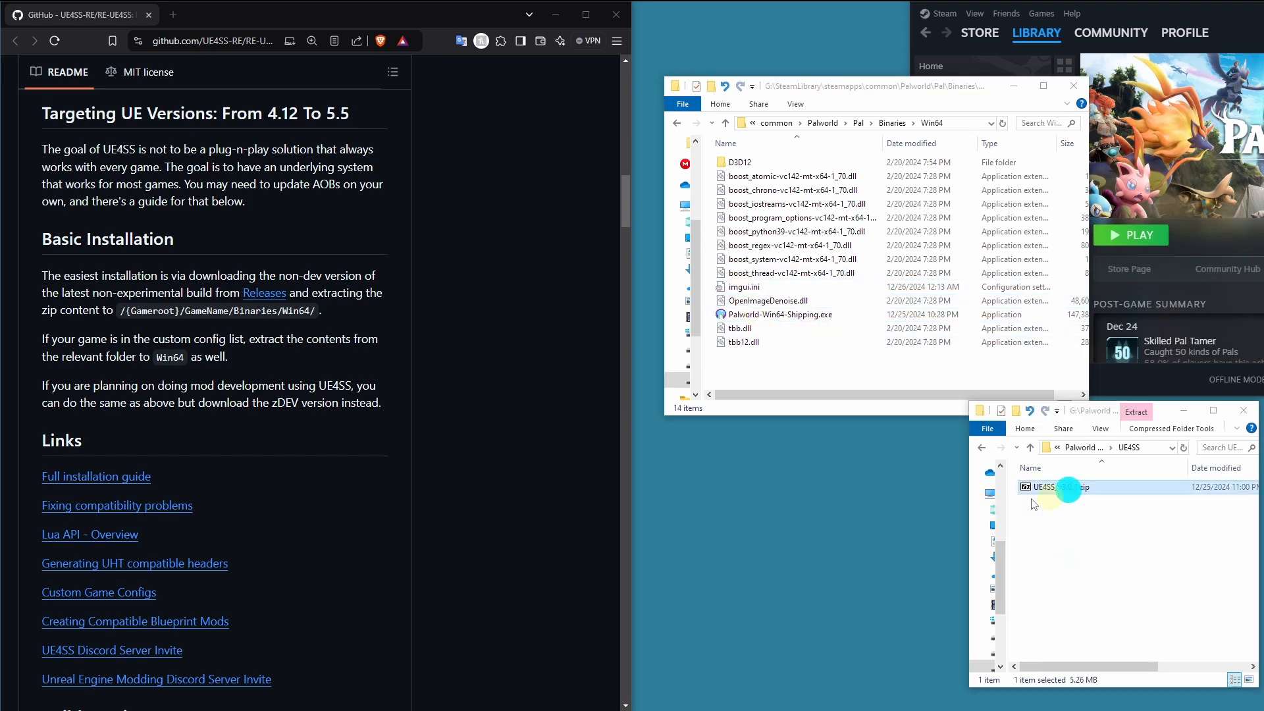
Extract the Mods folder, UE4SS.dll, dwmapi.dll and settings from UE4SS_v3.0.1.zip into Win64.
double_click(1049, 487)
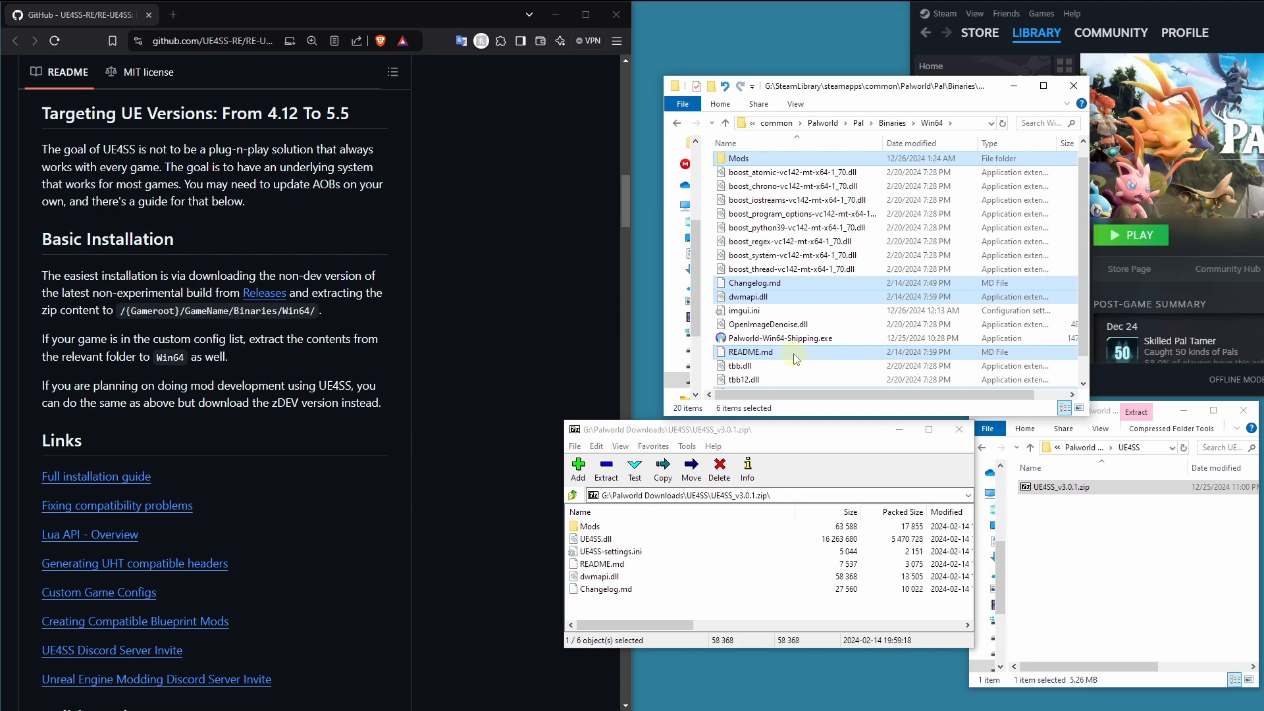
scroll("down", 3)
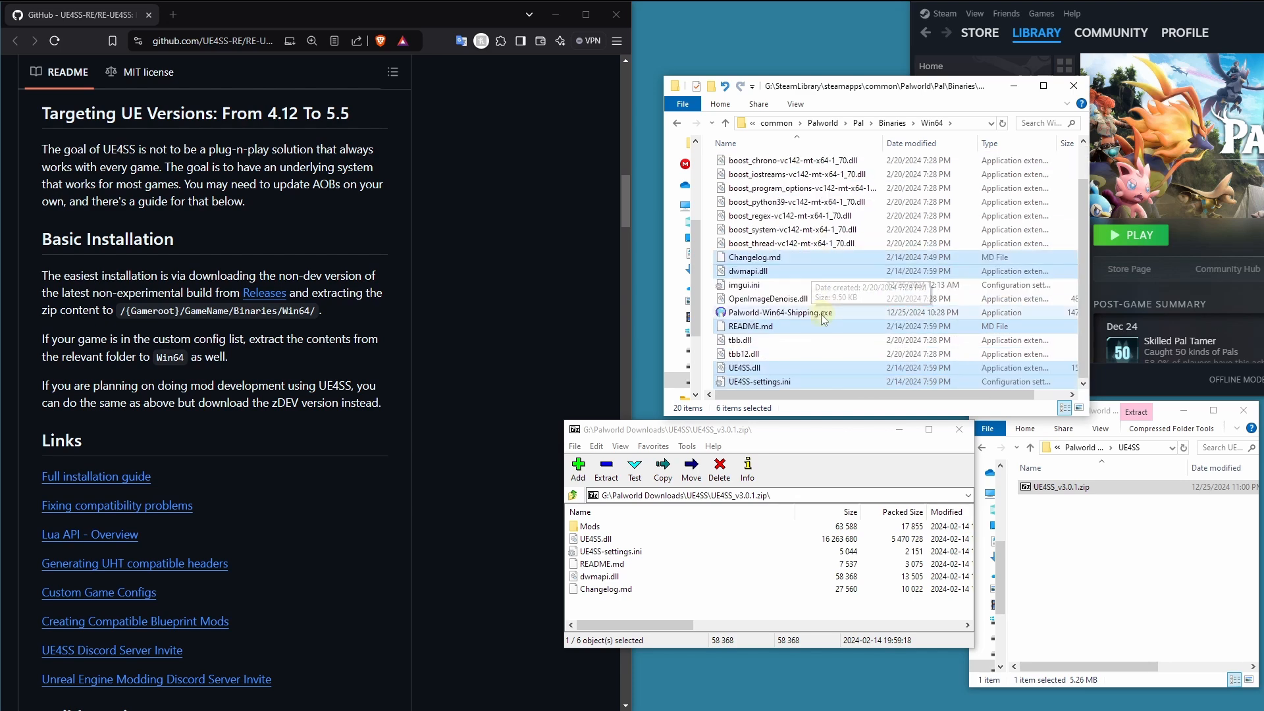
left_click(759, 381)
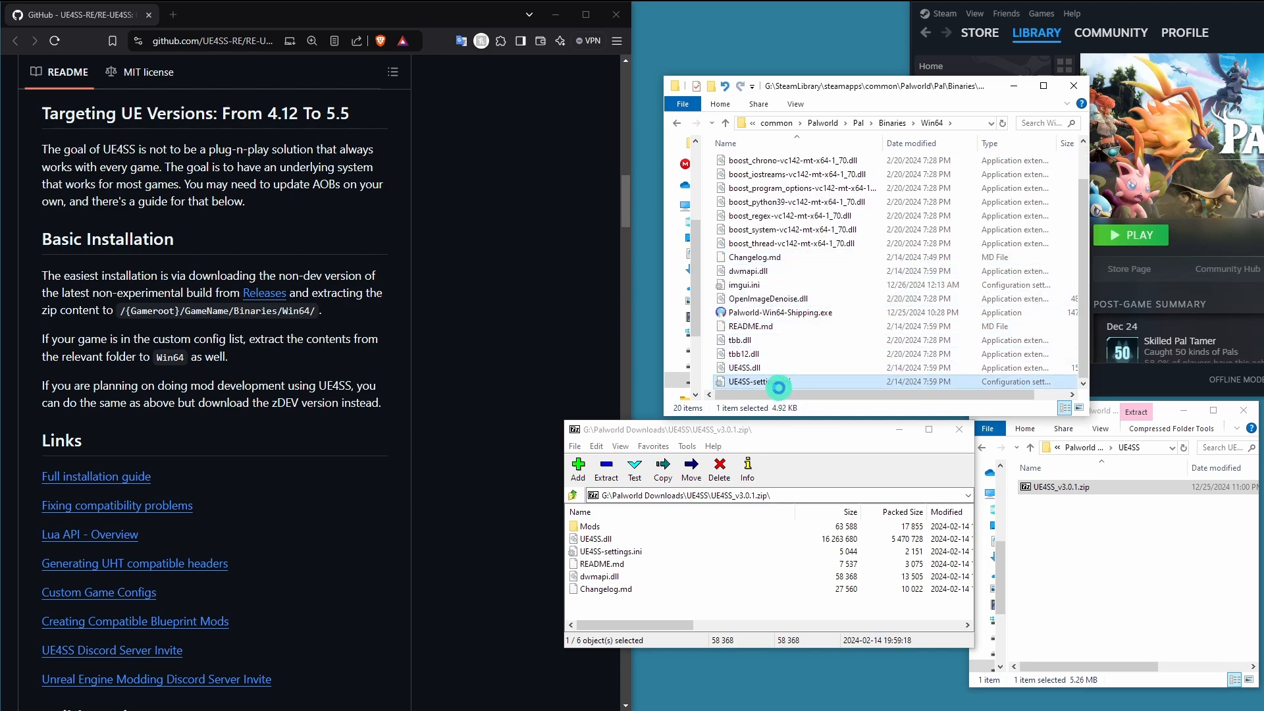
Change bUseUObjectArrayCache from true to false in UE4SS-settings.ini and save it.
double_click(758, 381)
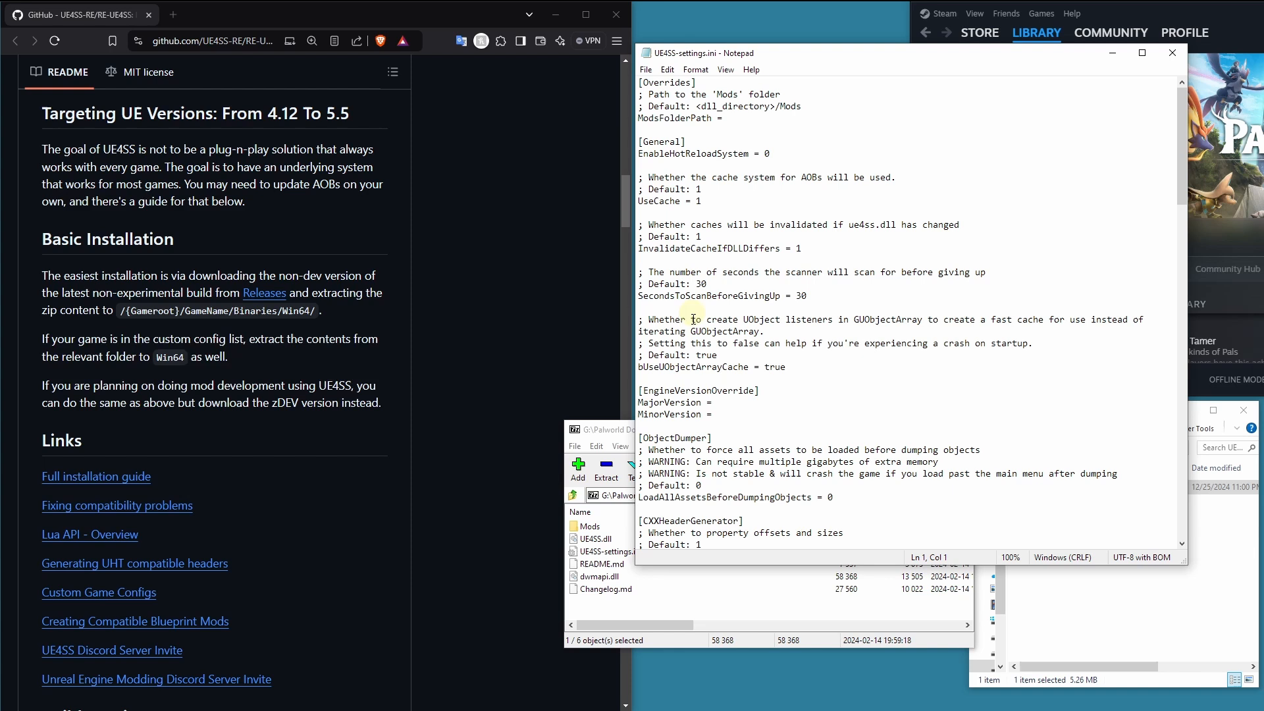
left_click(806, 367)
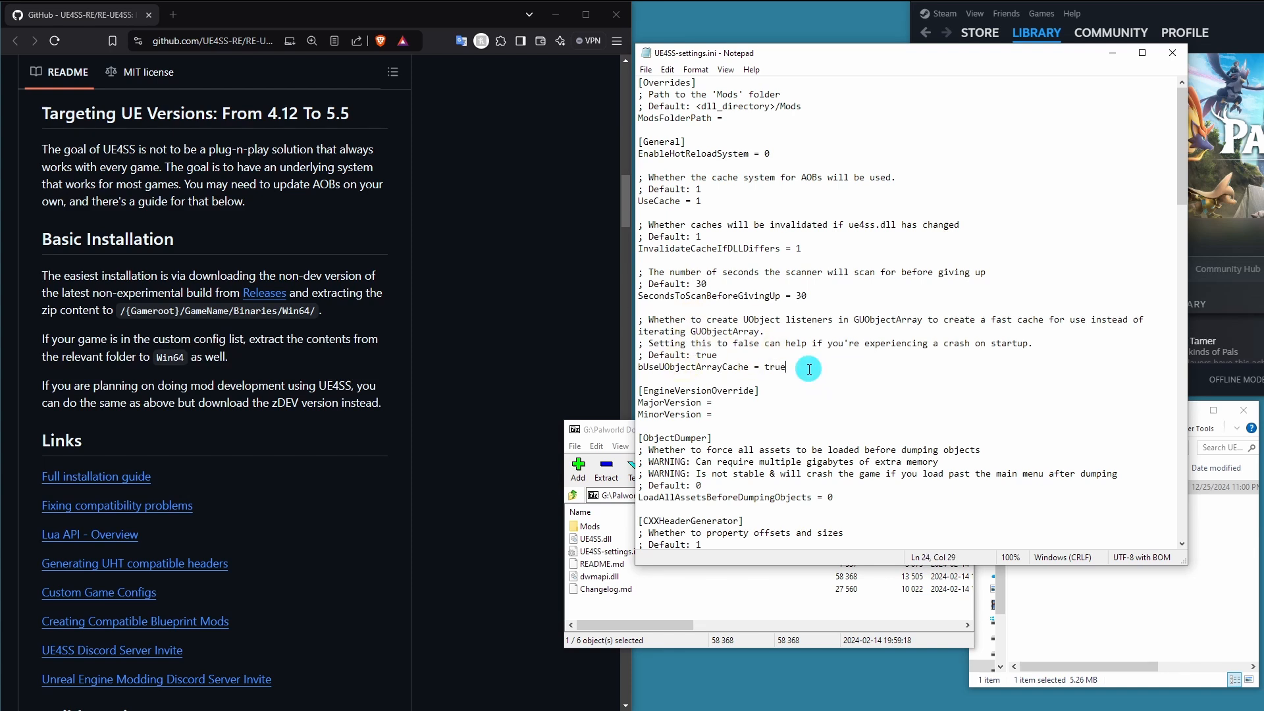
triple_click(709, 367)
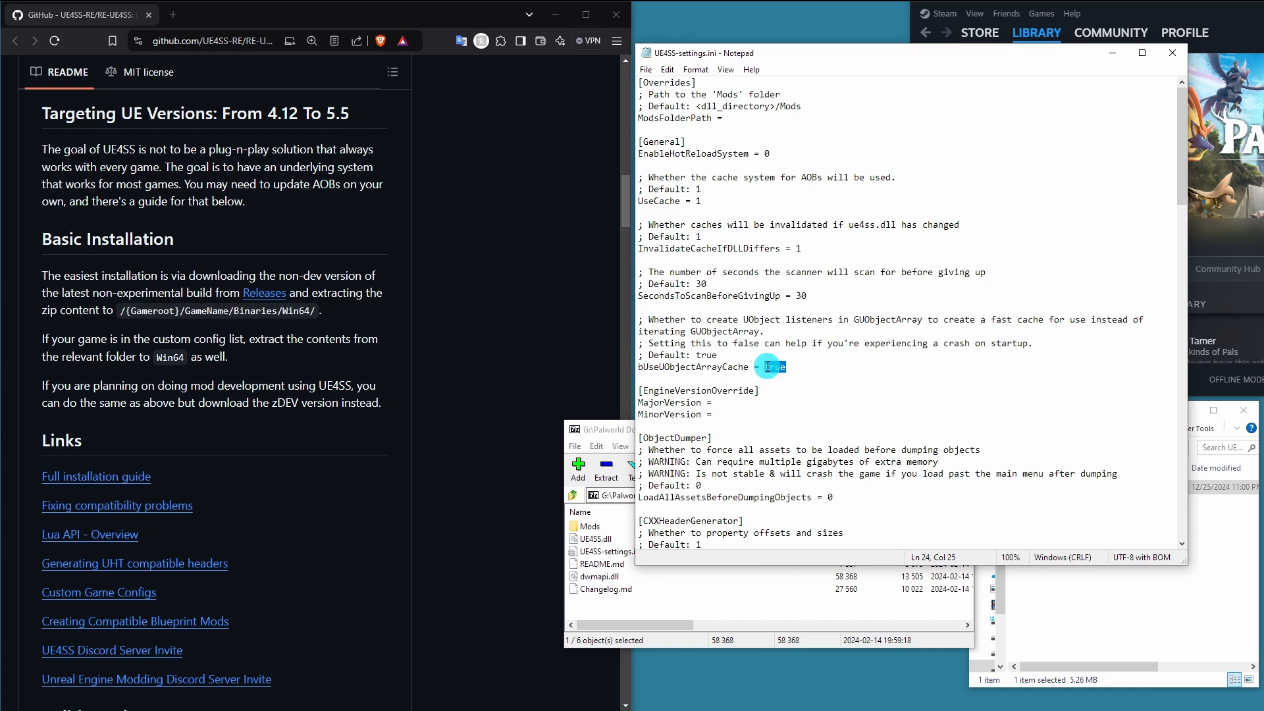
type("false")
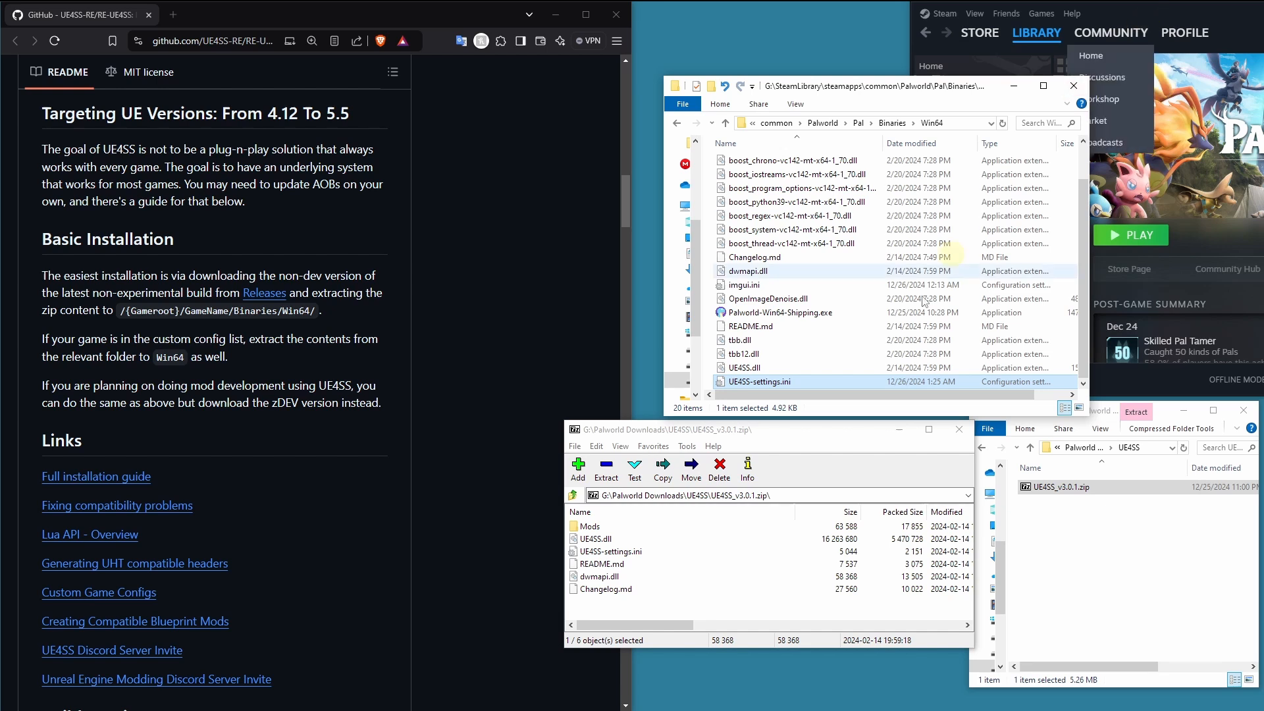
Play Palworld from Steam, close Patch Notes, return to title and quit so UE4SS.log is generated.
left_click(600, 576)
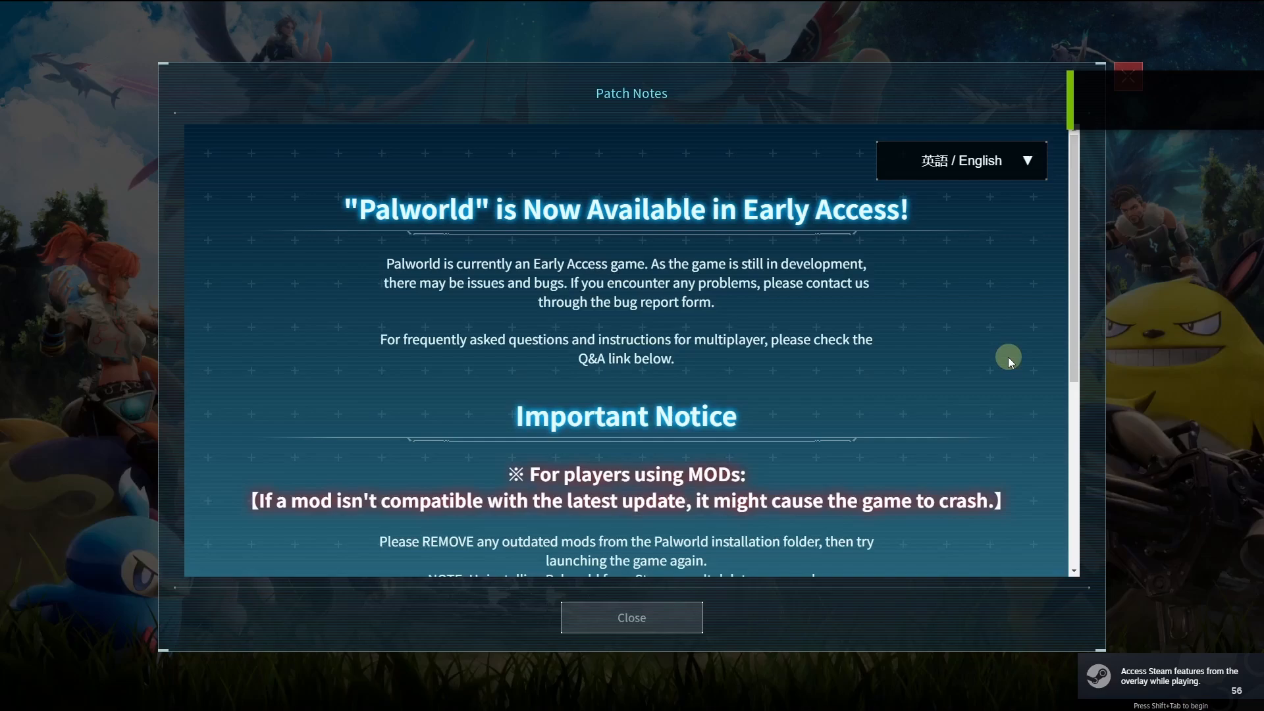
left_click(631, 618)
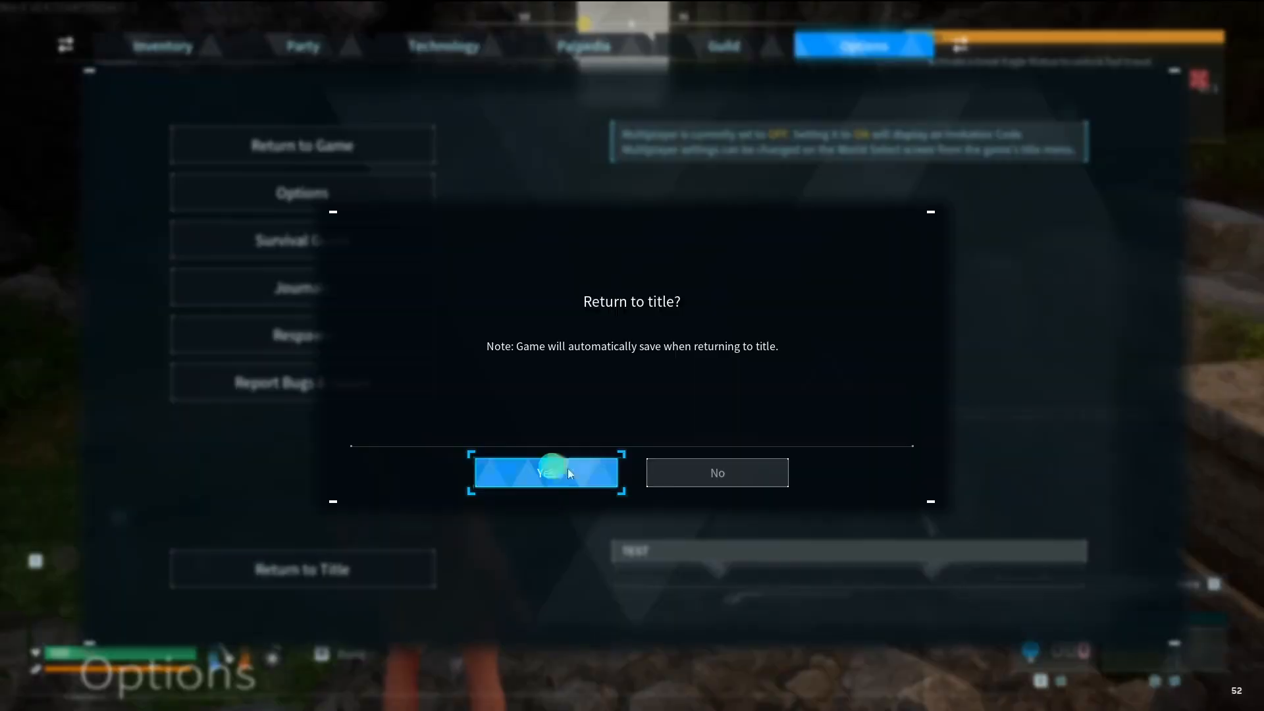
left_click(545, 472)
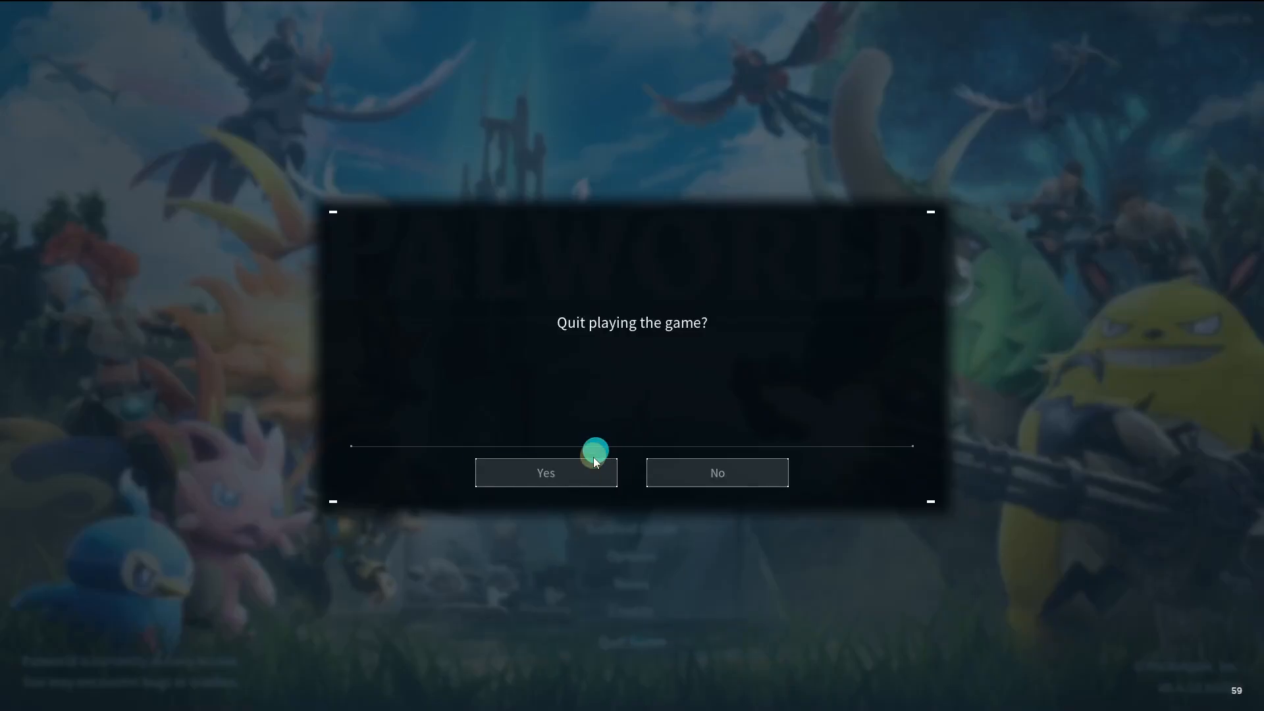
left_click(546, 473)
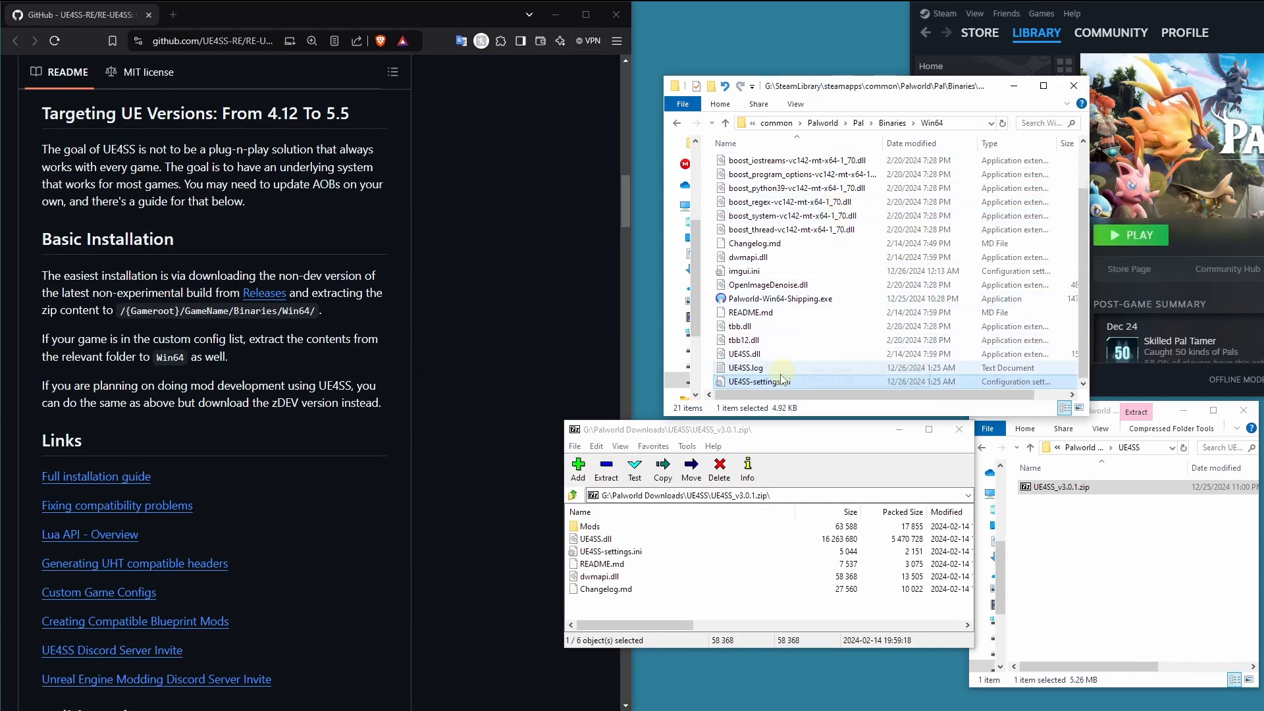
left_click(745, 367)
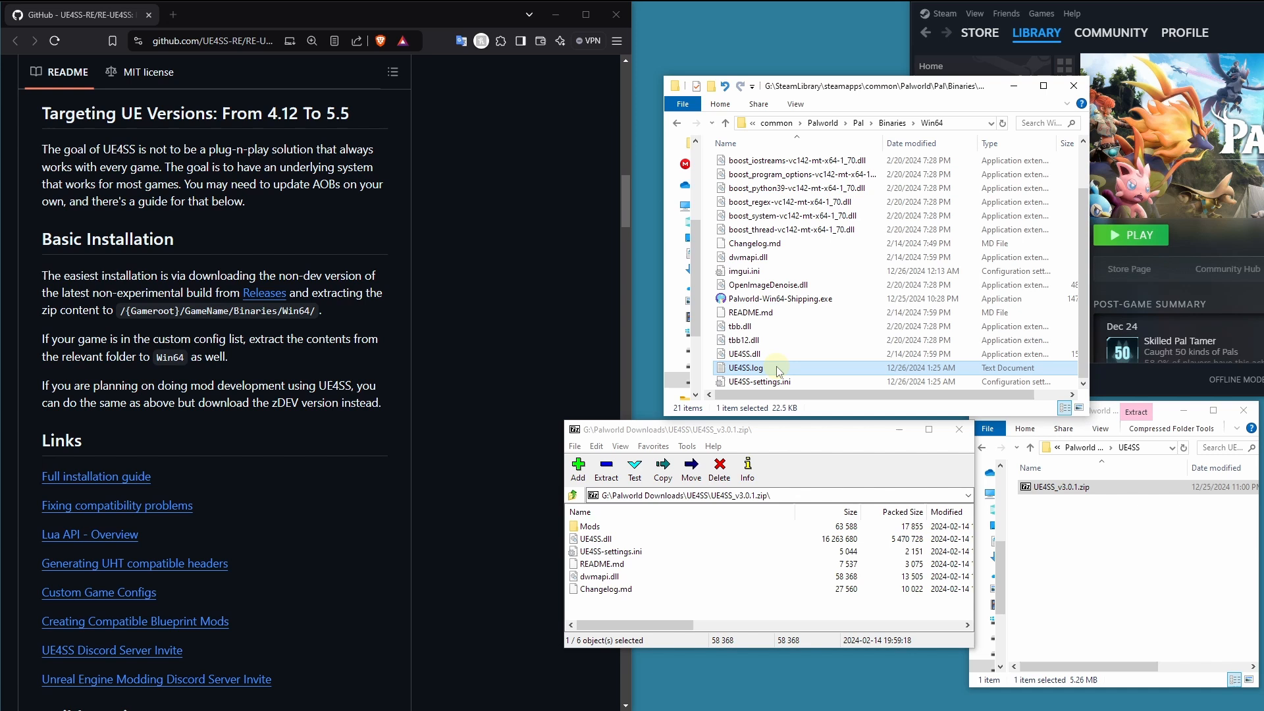
mouse_move(779, 372)
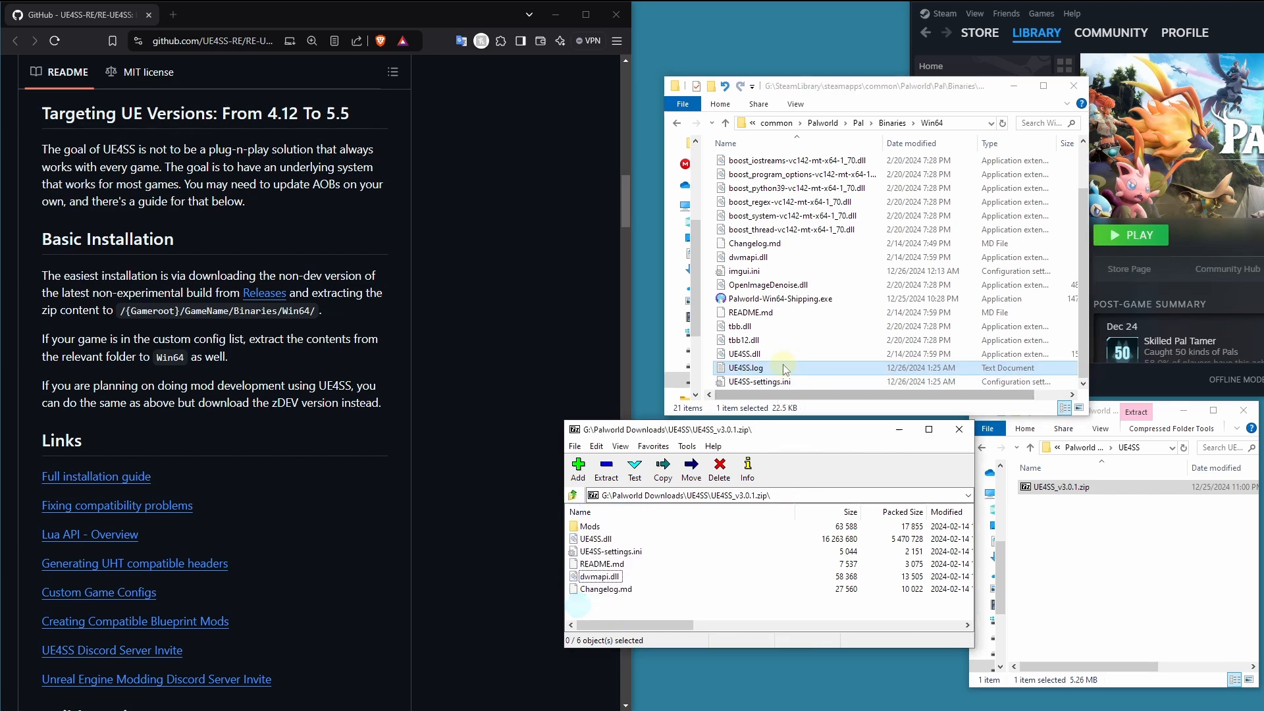
double_click(745, 367)
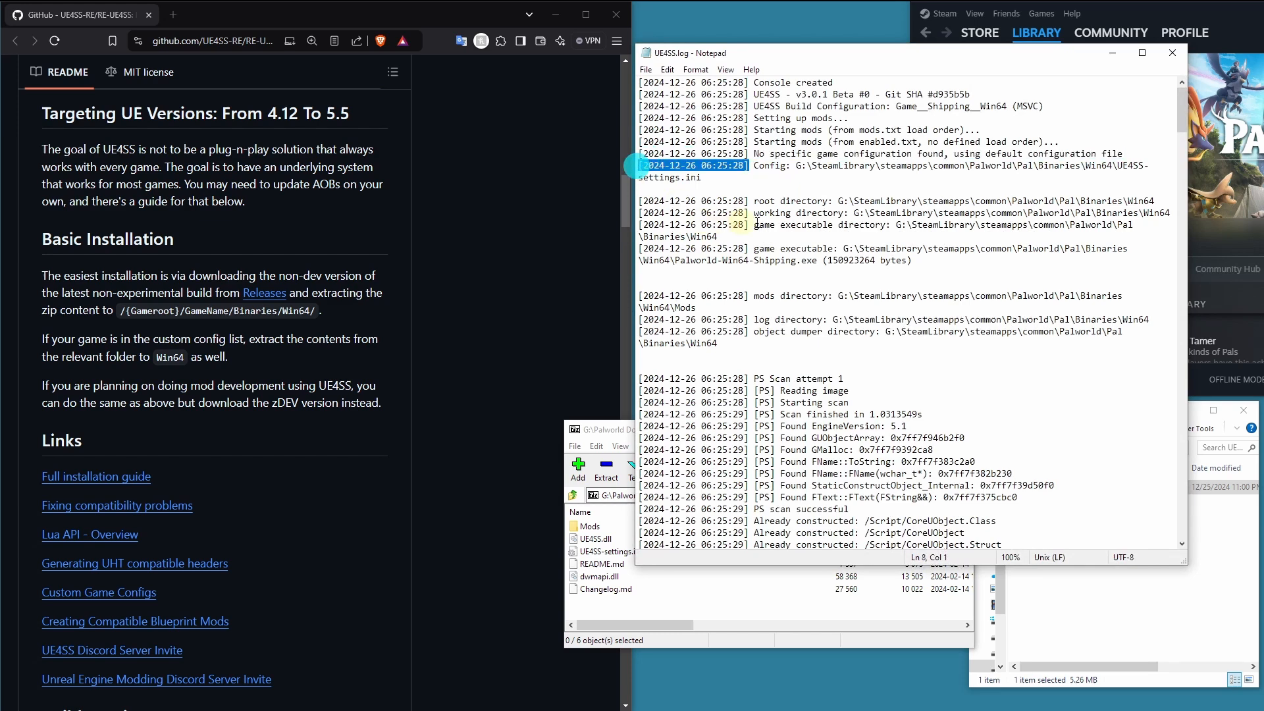
left_click(701, 177)
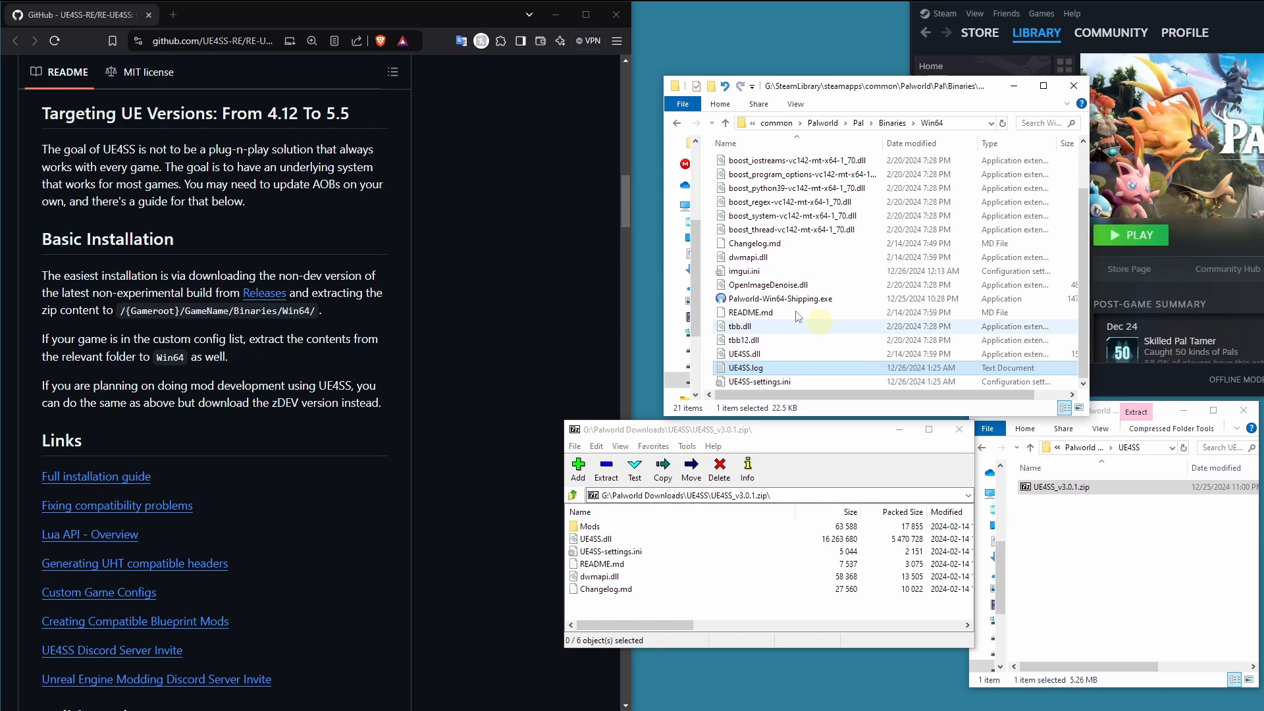
mouse_move(816, 367)
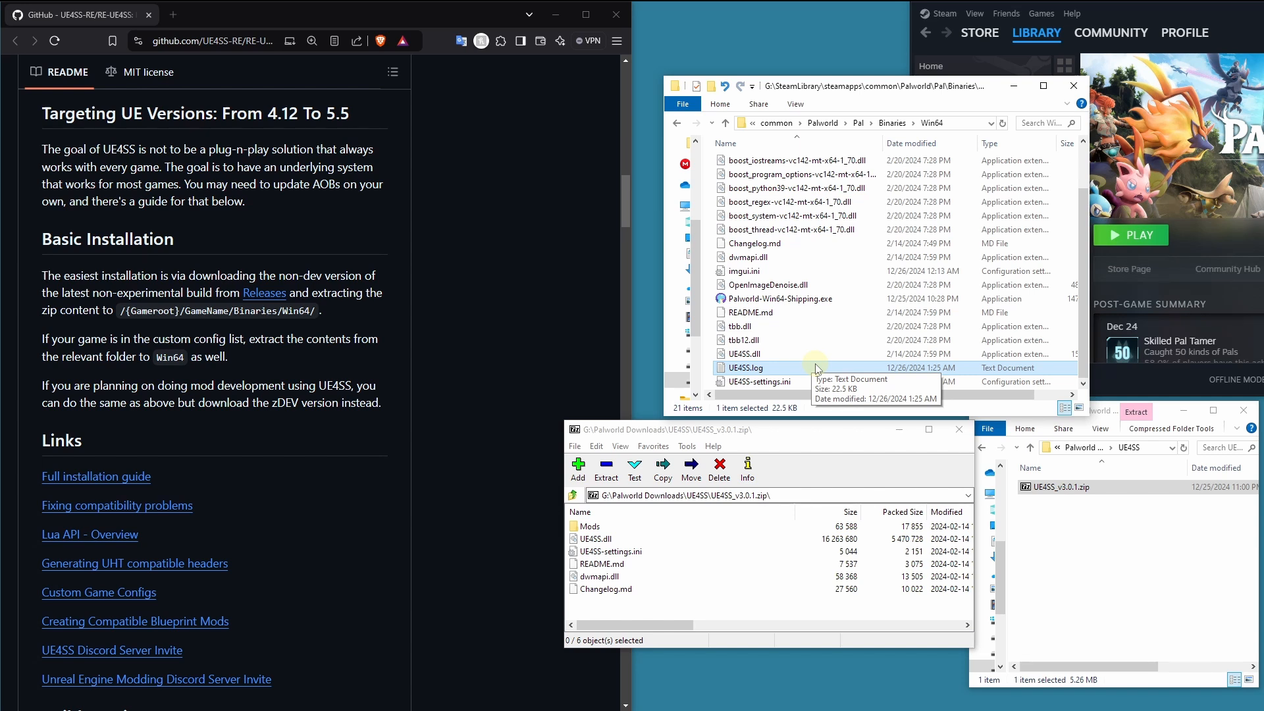
mouse_move(818, 370)
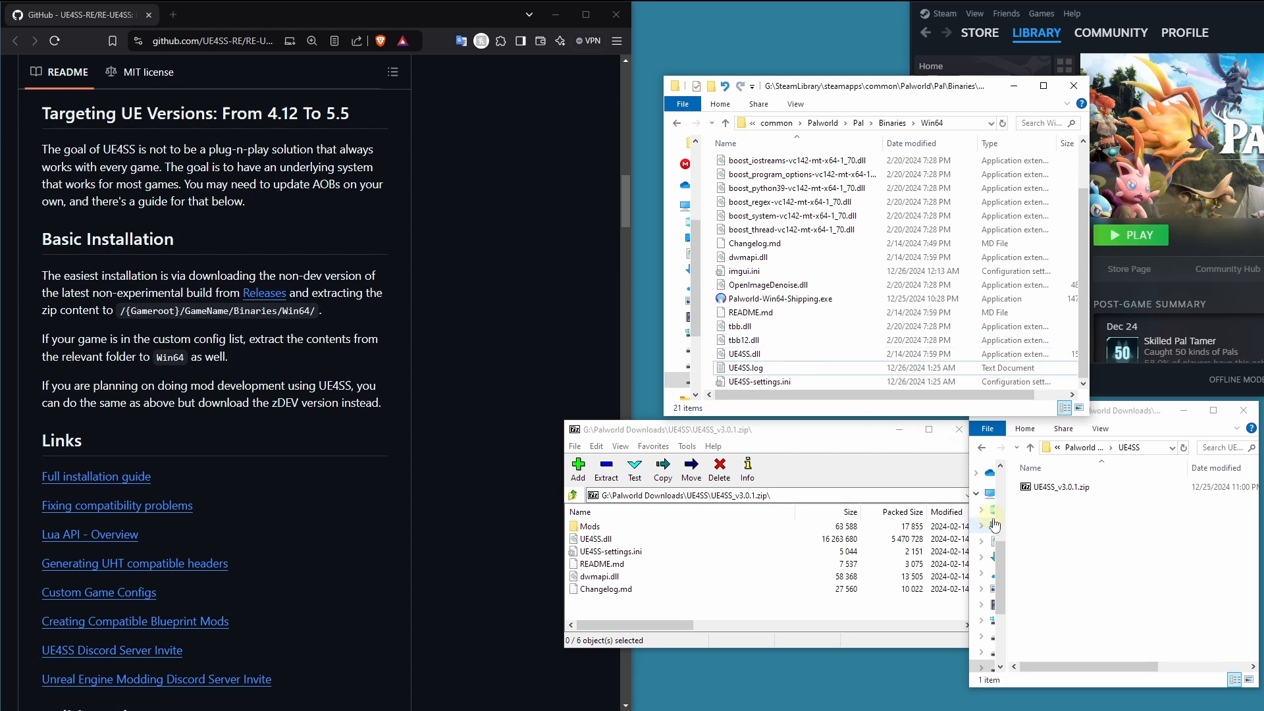
mouse_move(999, 522)
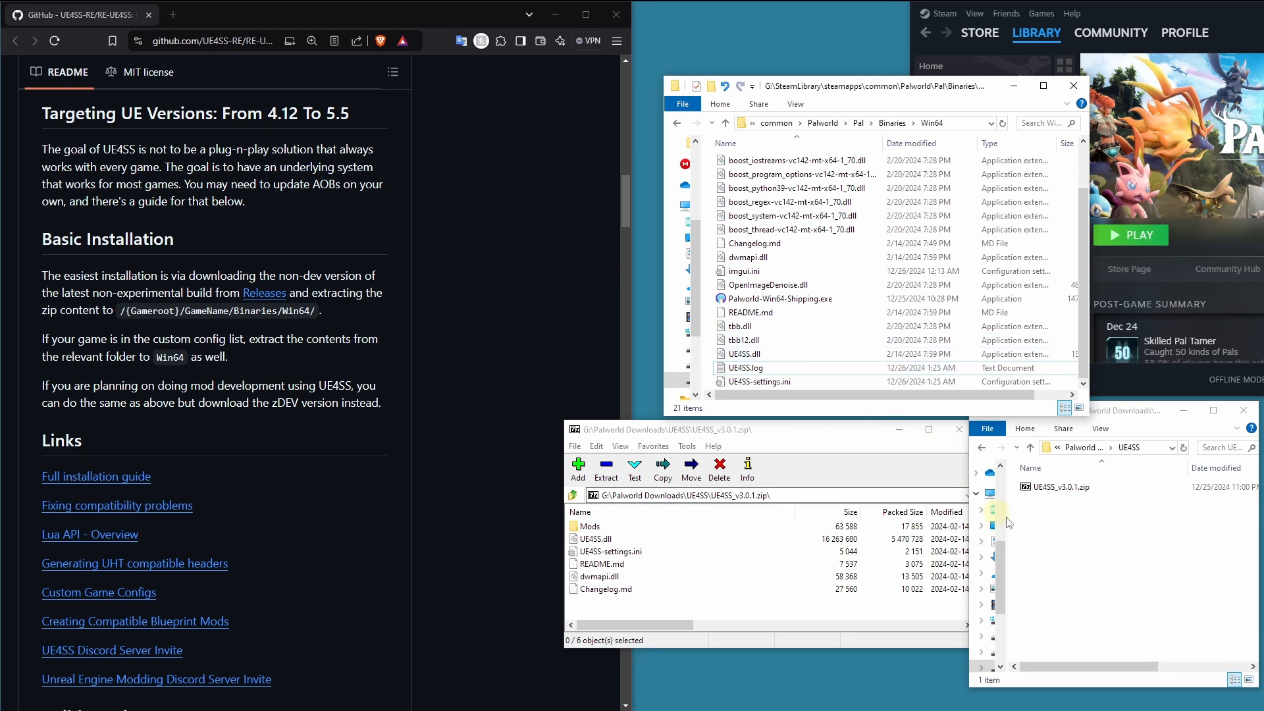